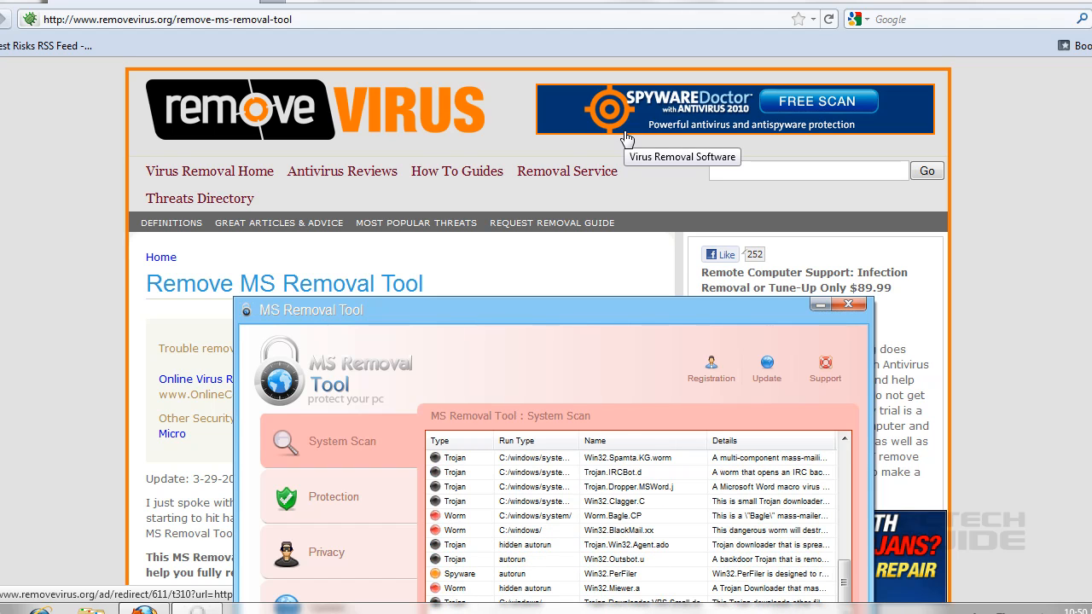
mouse_move(573, 328)
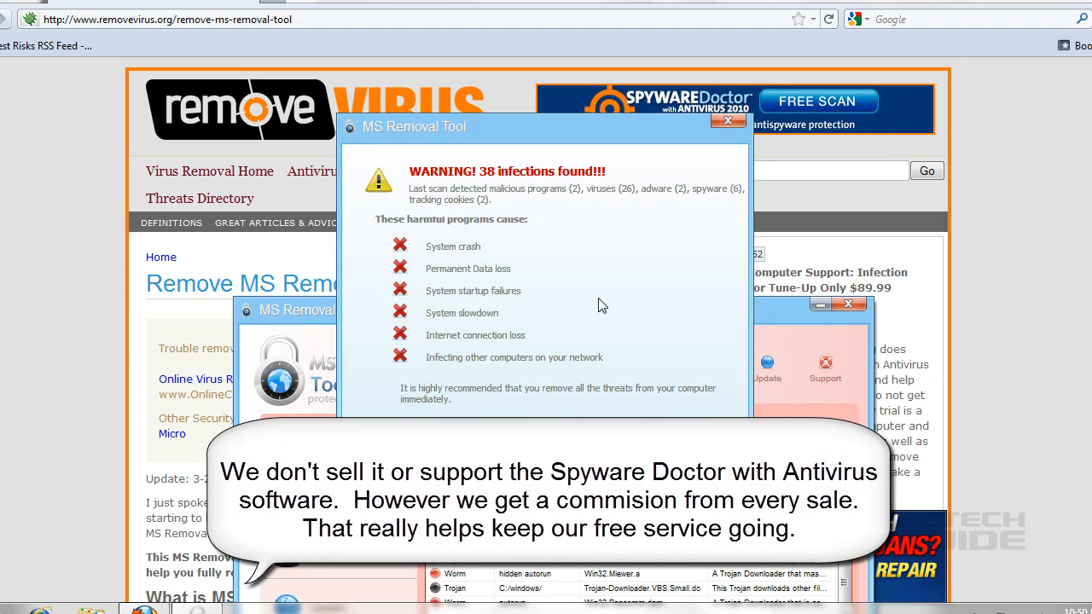
mouse_move(729, 120)
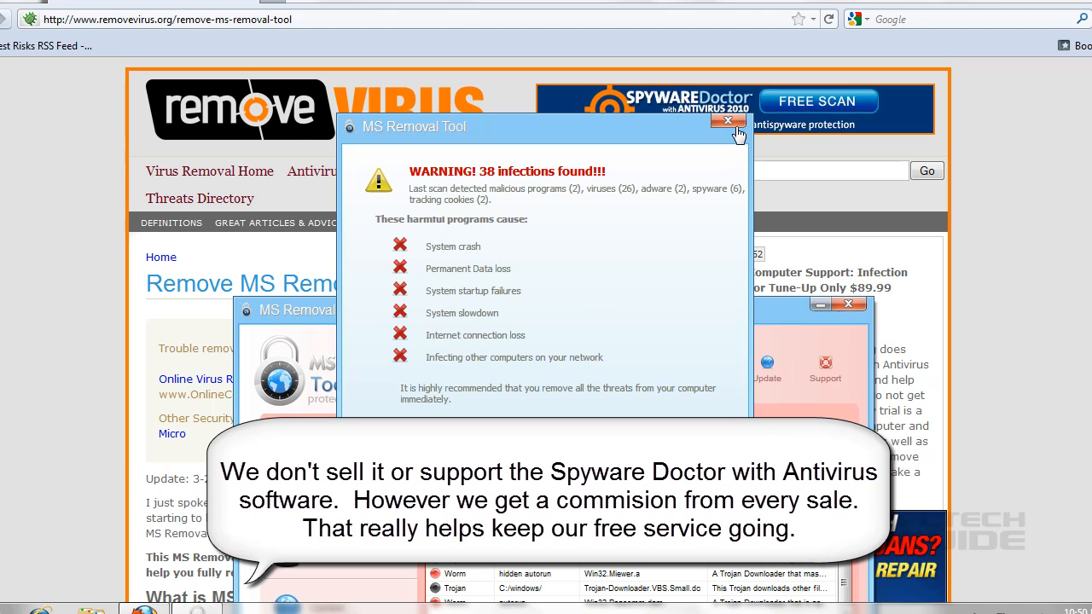
Step: Dismiss the 'WARNING! 38 infections found' pop-up and bring the removevirus.org guide forward
click(728, 121)
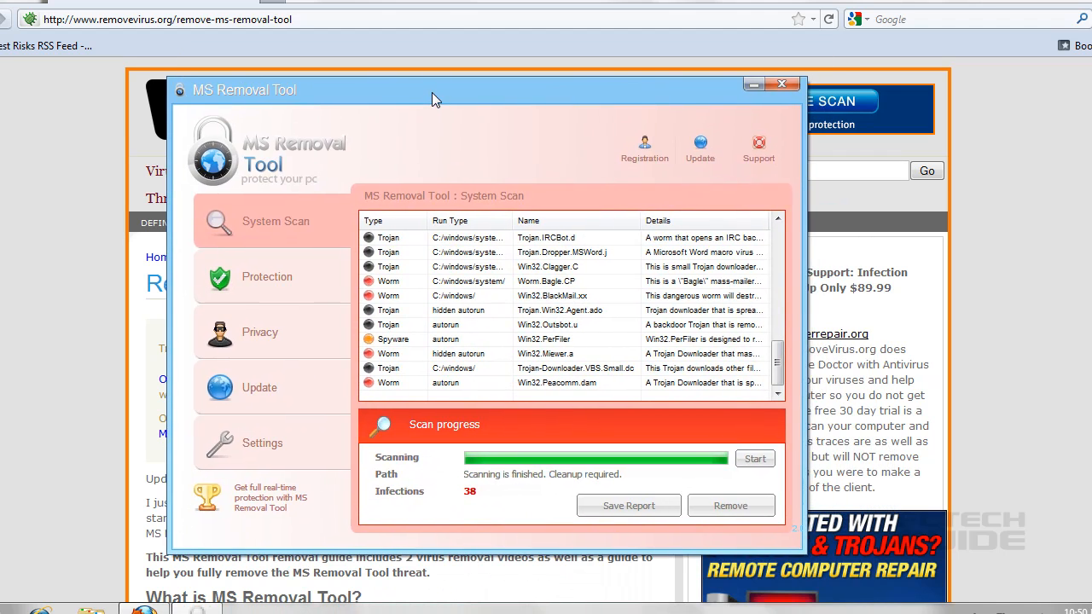
mouse_move(576, 252)
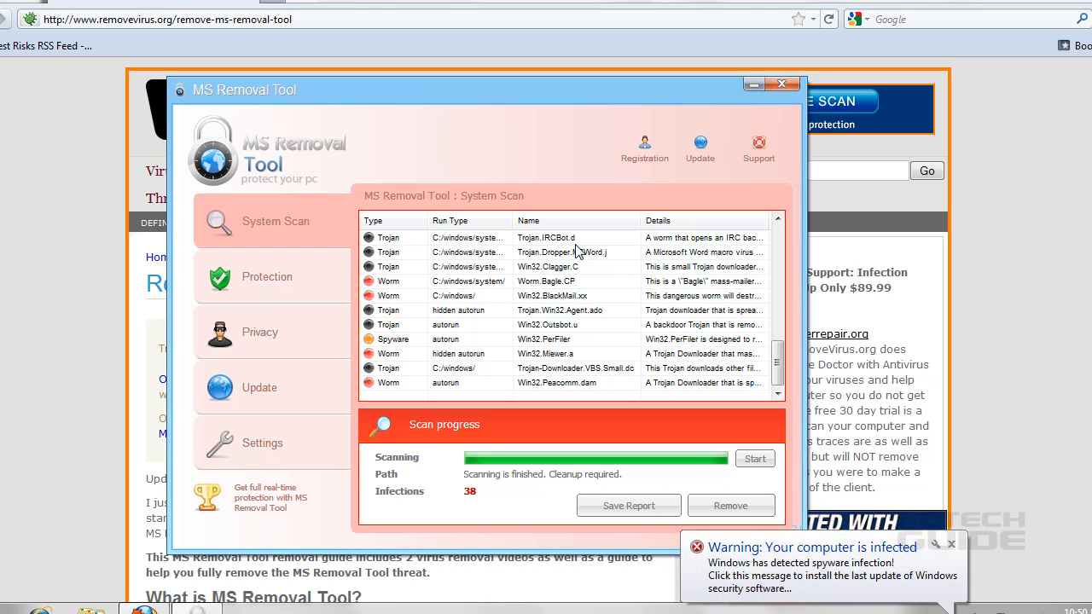
mouse_move(606, 104)
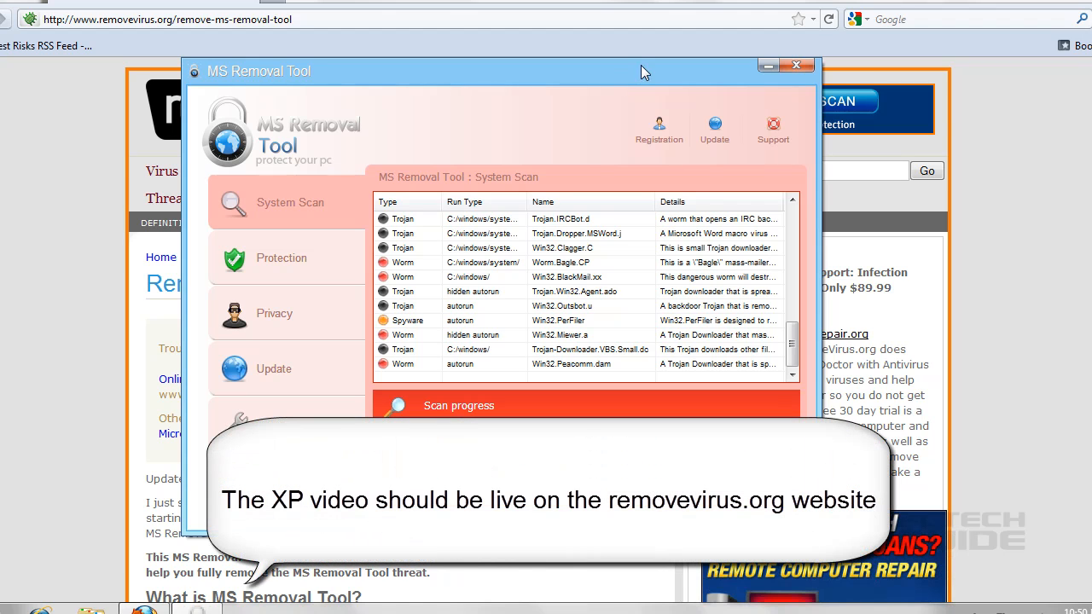
mouse_move(1044, 161)
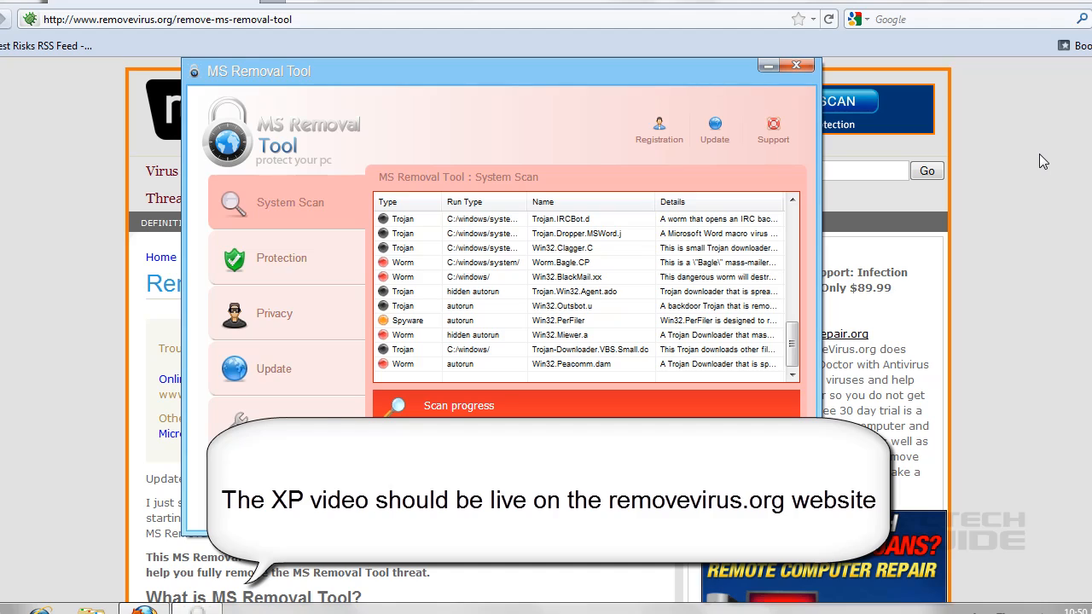
click(796, 65)
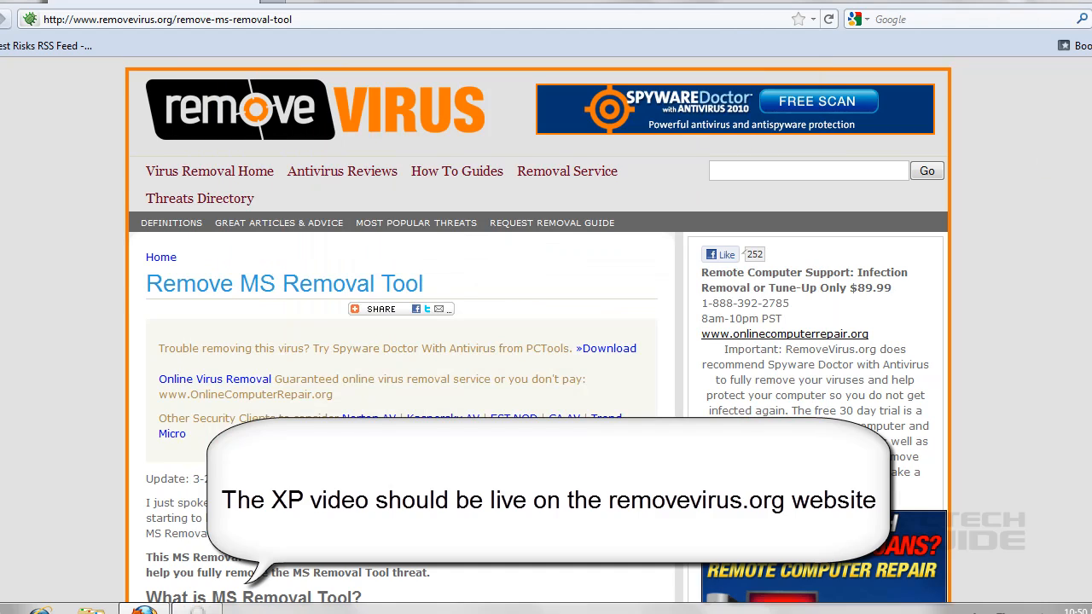
Step: Scroll down the removevirus.org guide to its update note and introduction
scroll(down, 3)
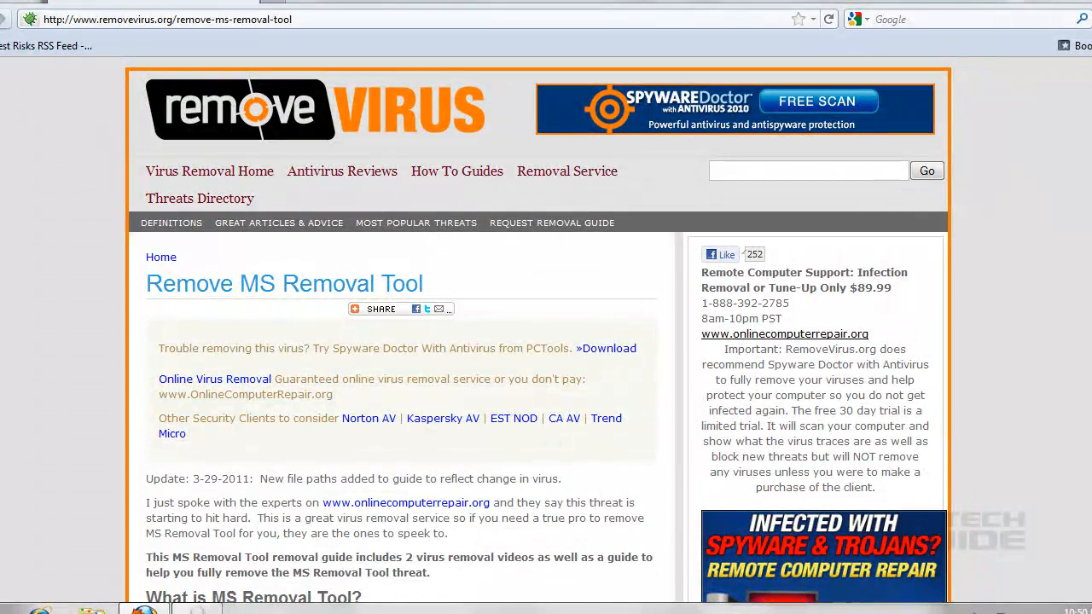
mouse_move(1061, 141)
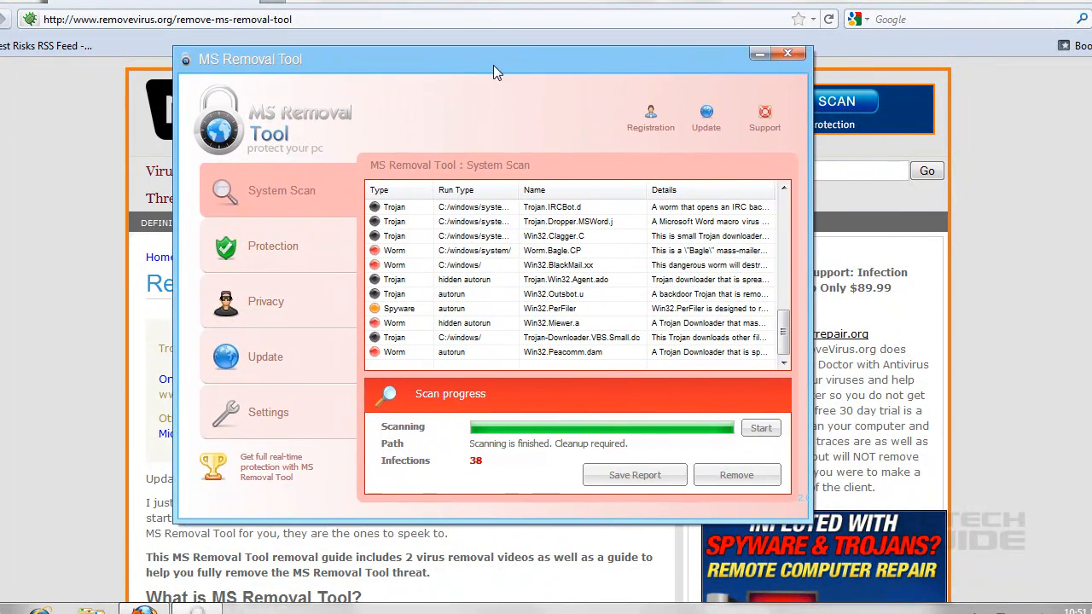
mouse_move(436, 127)
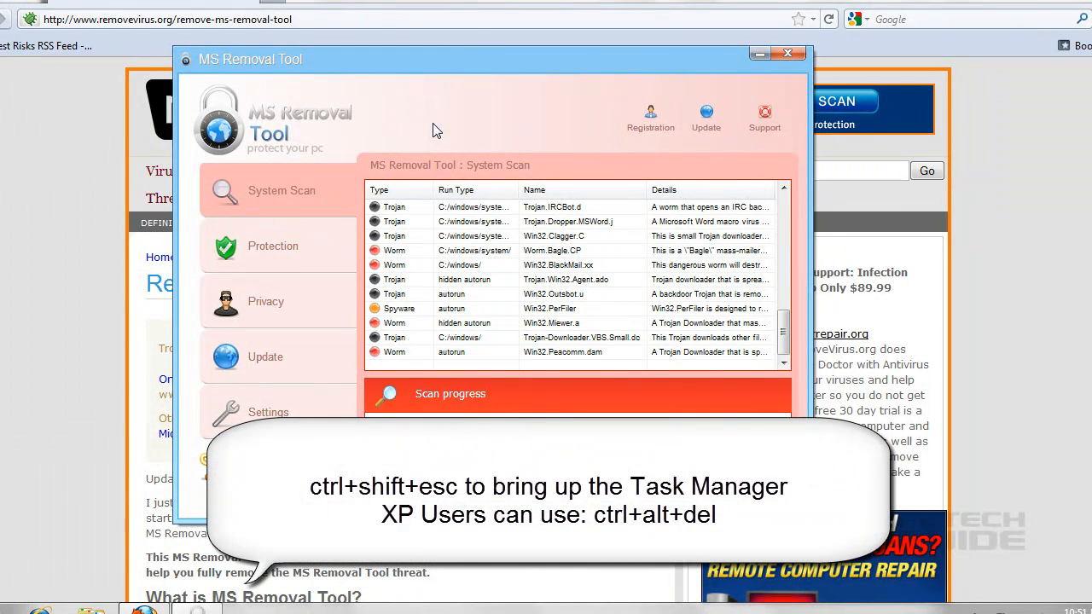
Step: Show Task Manager's Processes list and bring up actions for eAaEmPkGdEd01804.exe
key(ctrl+shift+esc)
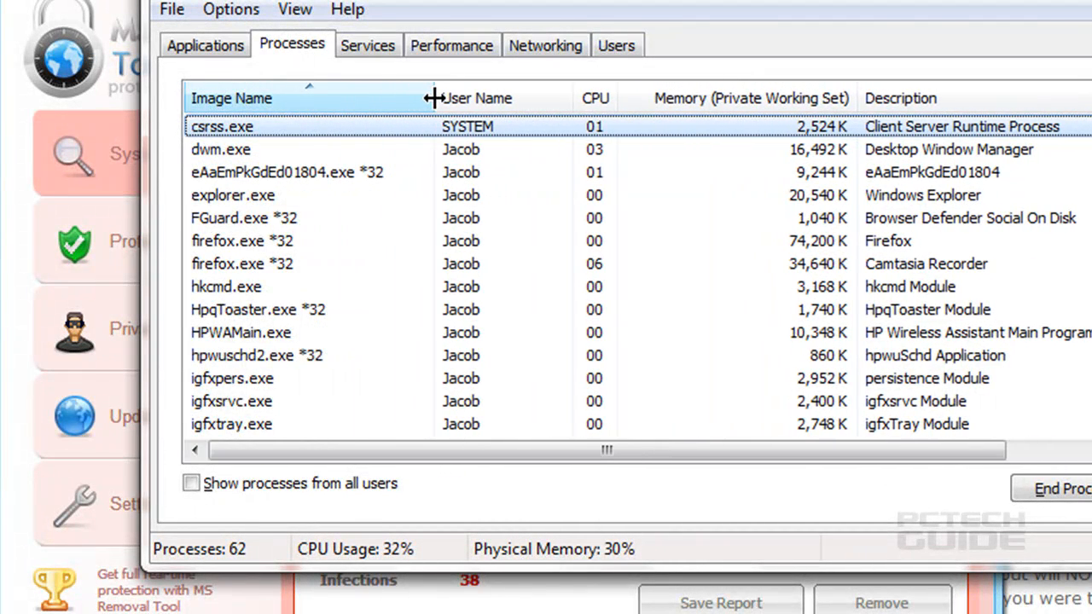
click(286, 171)
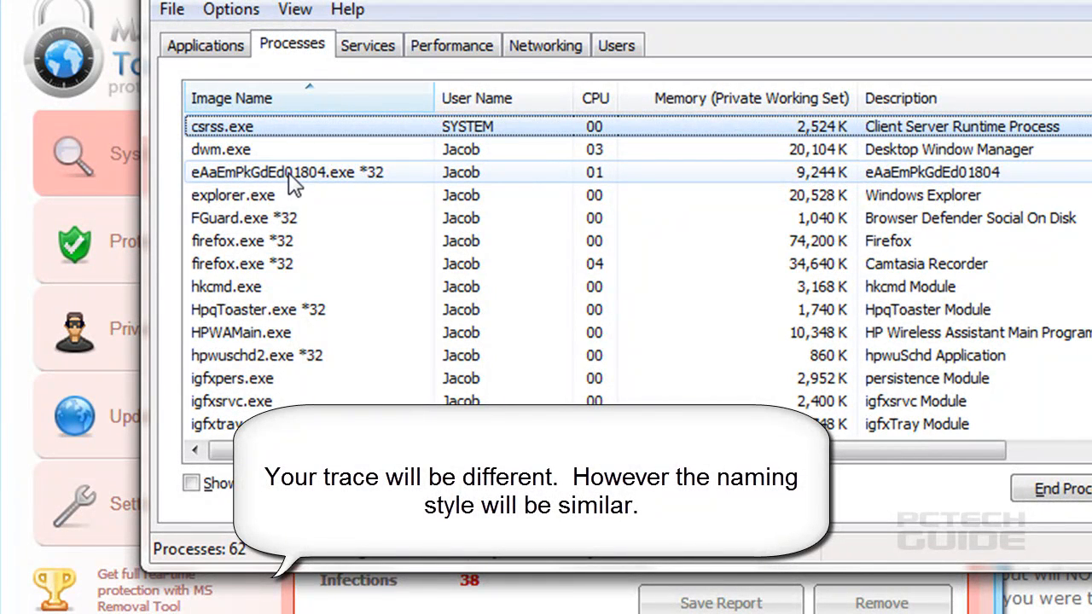
right_click(290, 172)
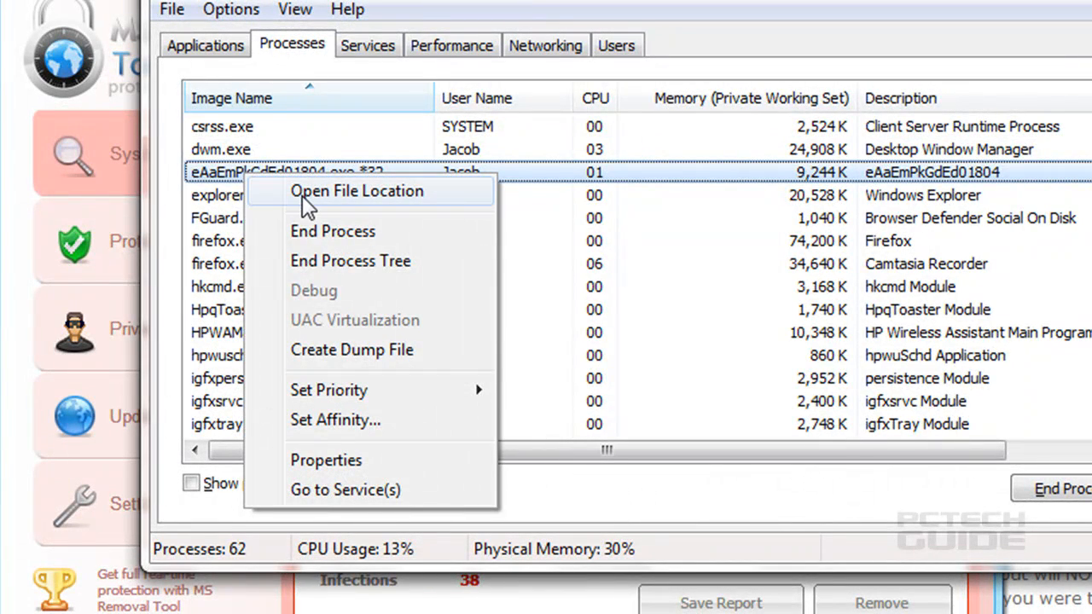
Step: Open the file location of eAaEmPkGdEd01804.exe and go up to C:\ProgramData
click(357, 190)
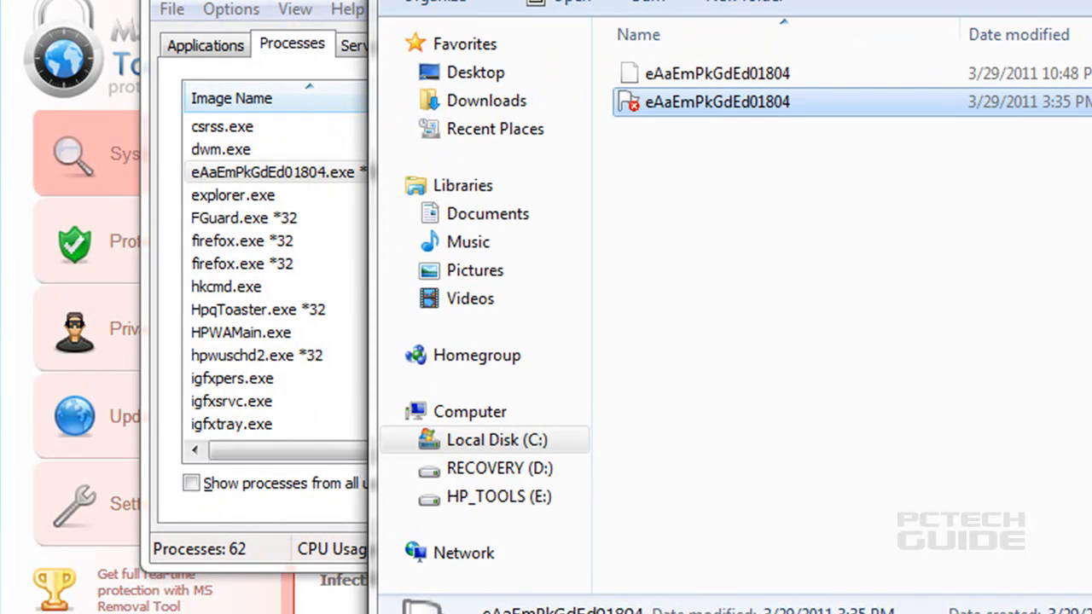
click(273, 171)
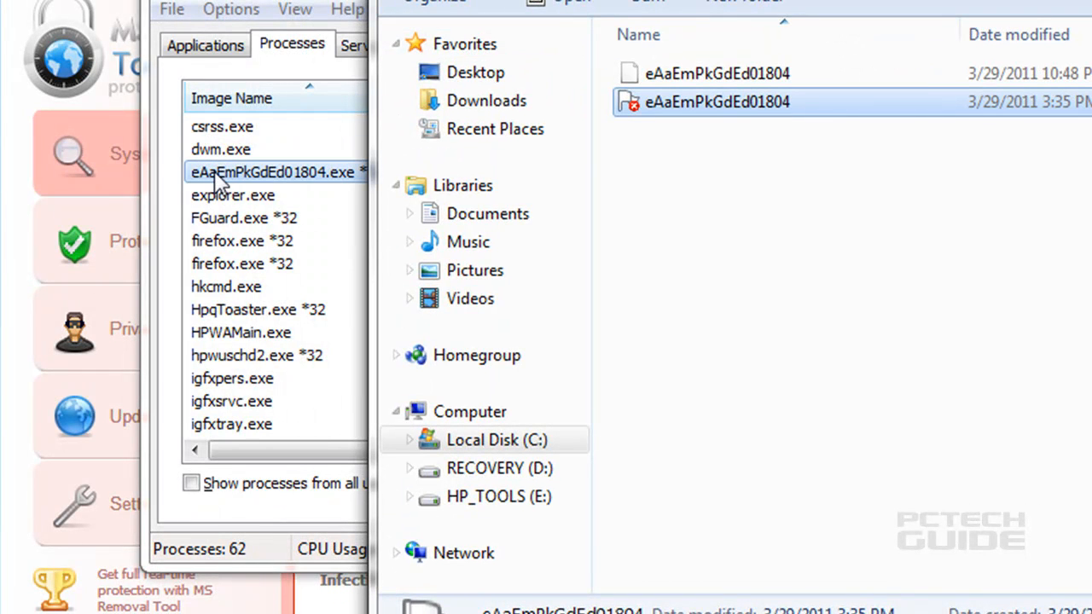
click(1059, 489)
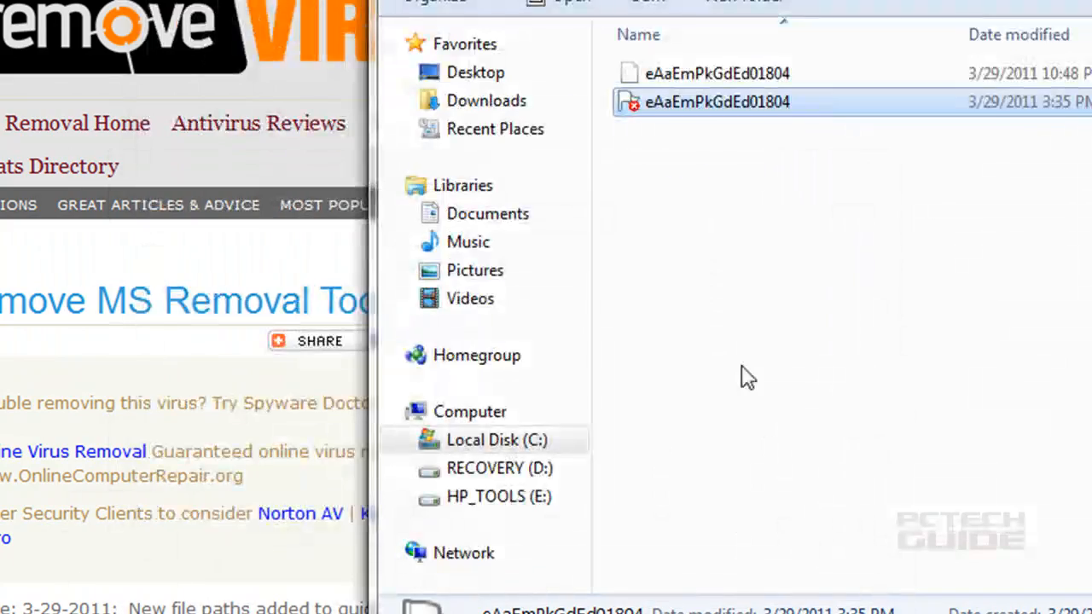
mouse_move(670, 109)
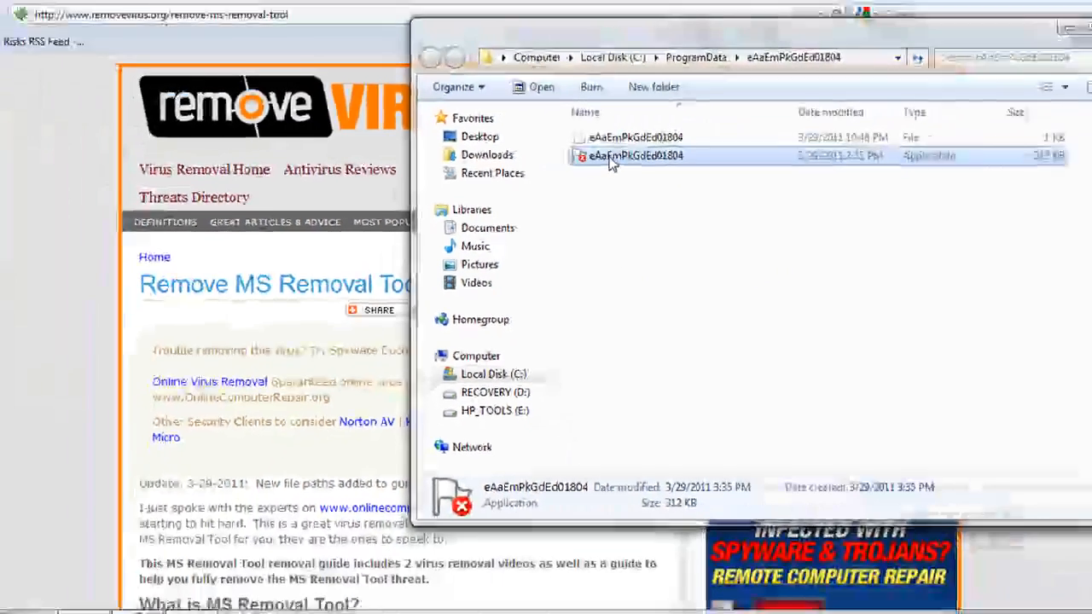
double_click(636, 155)
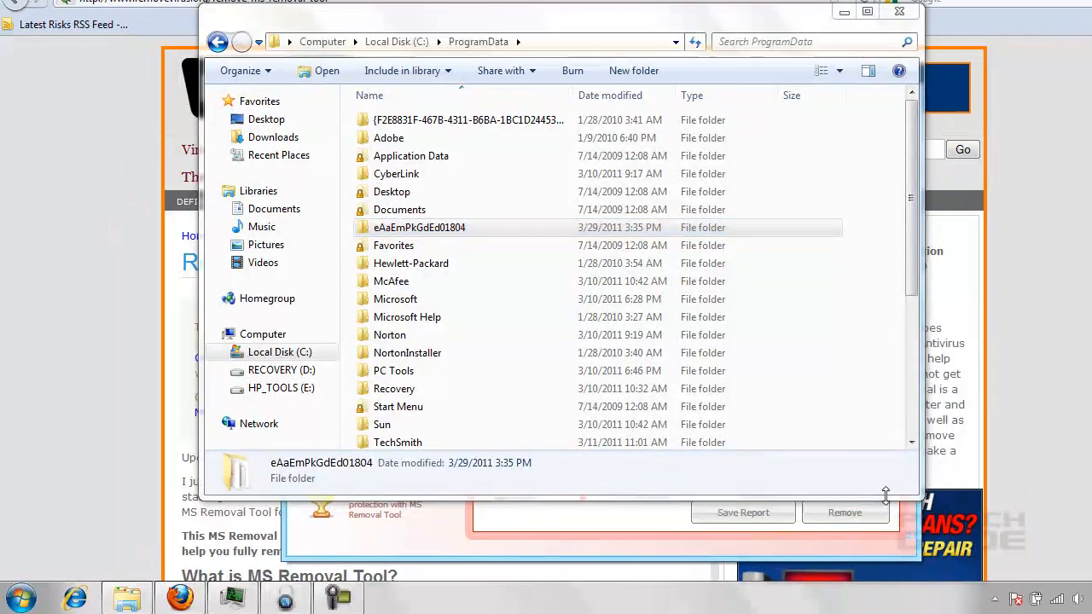
Step: Go up to Local Disk (C:), check the 'Show hidden files and folders' setting, and select ProgramData
click(21, 597)
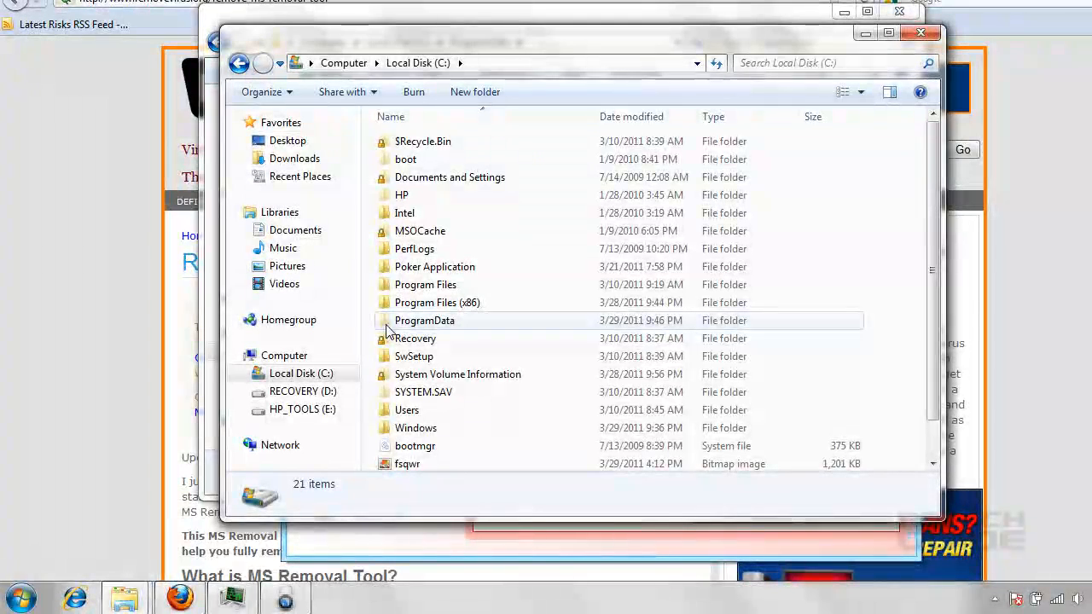
mouse_move(425, 320)
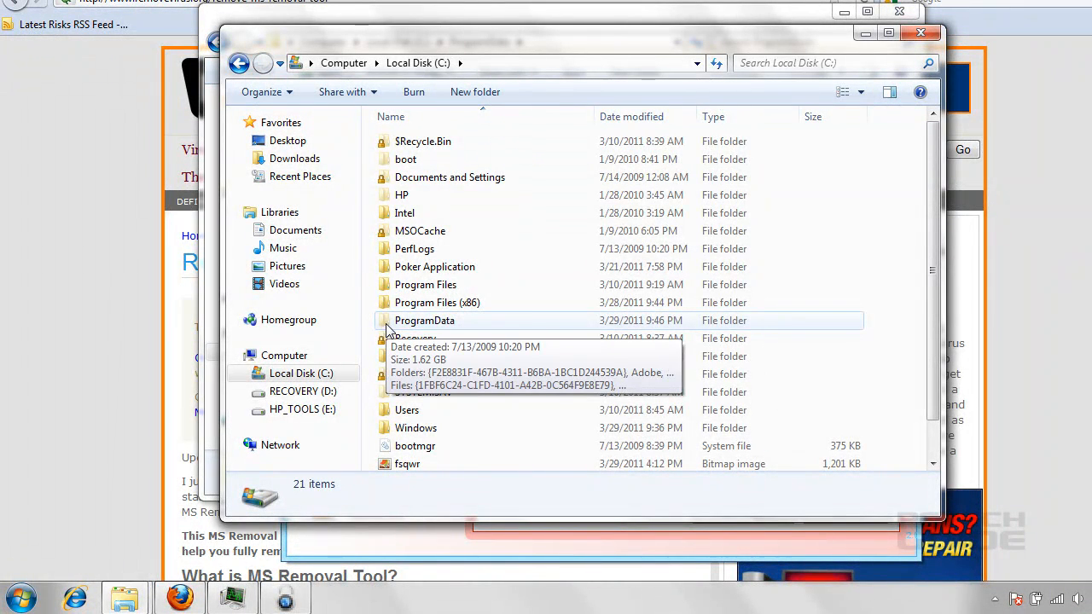
click(18, 597)
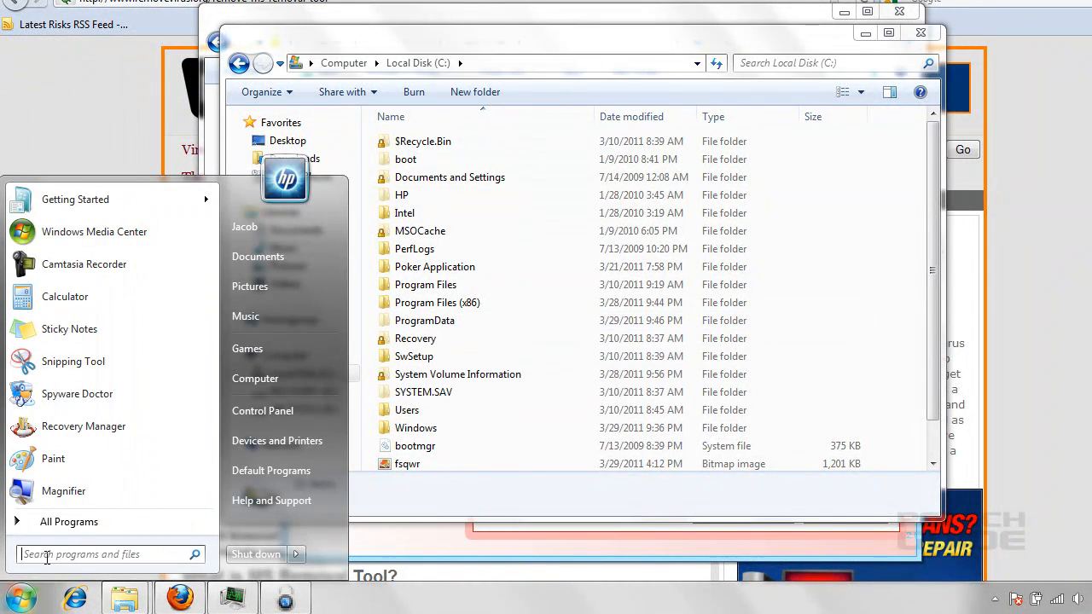
text(hidden)
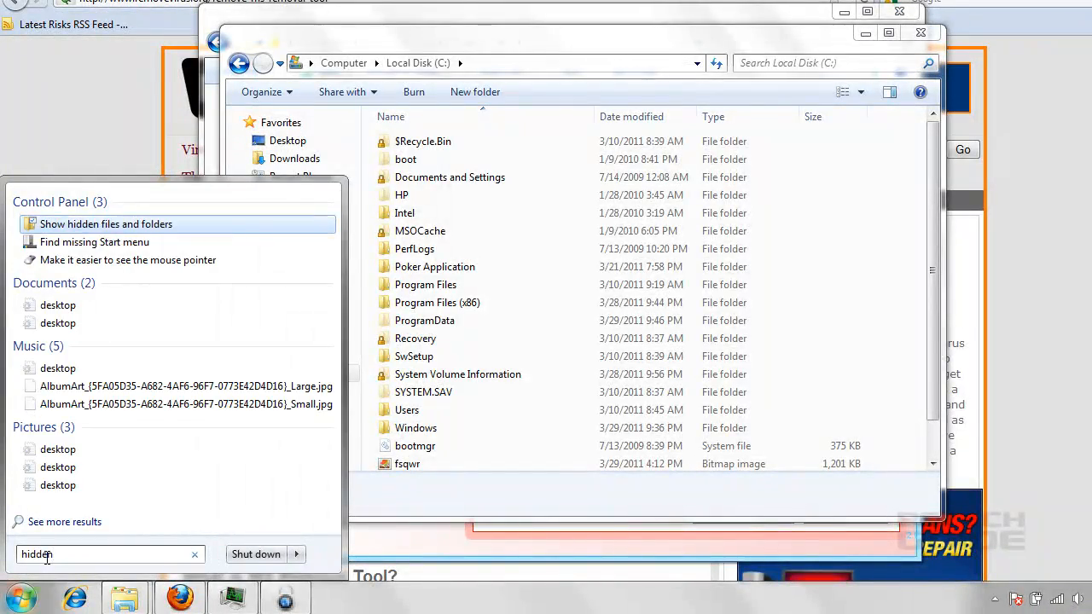
click(106, 223)
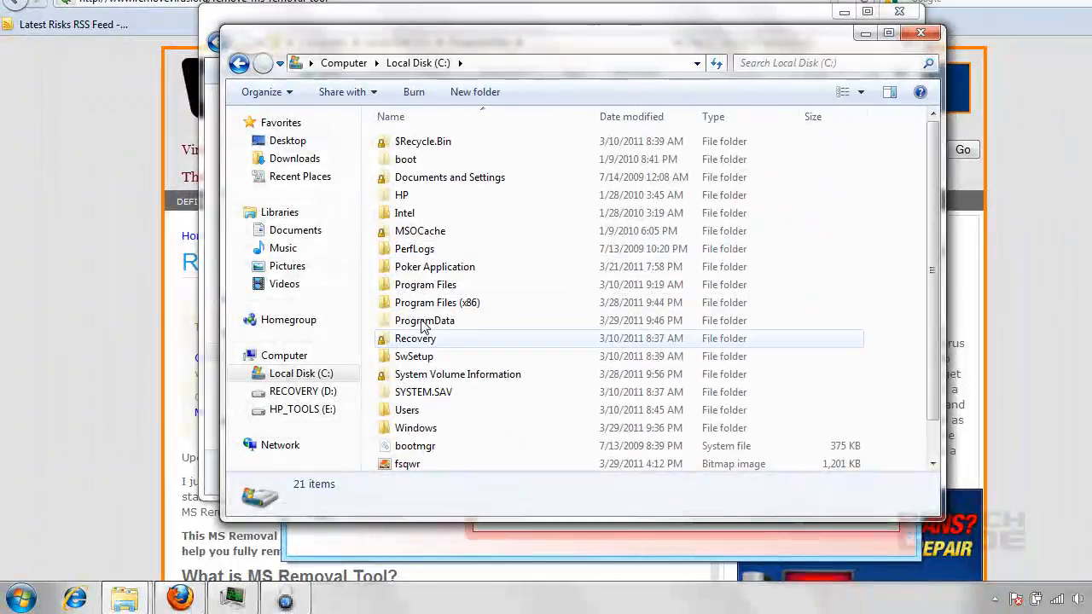
click(425, 320)
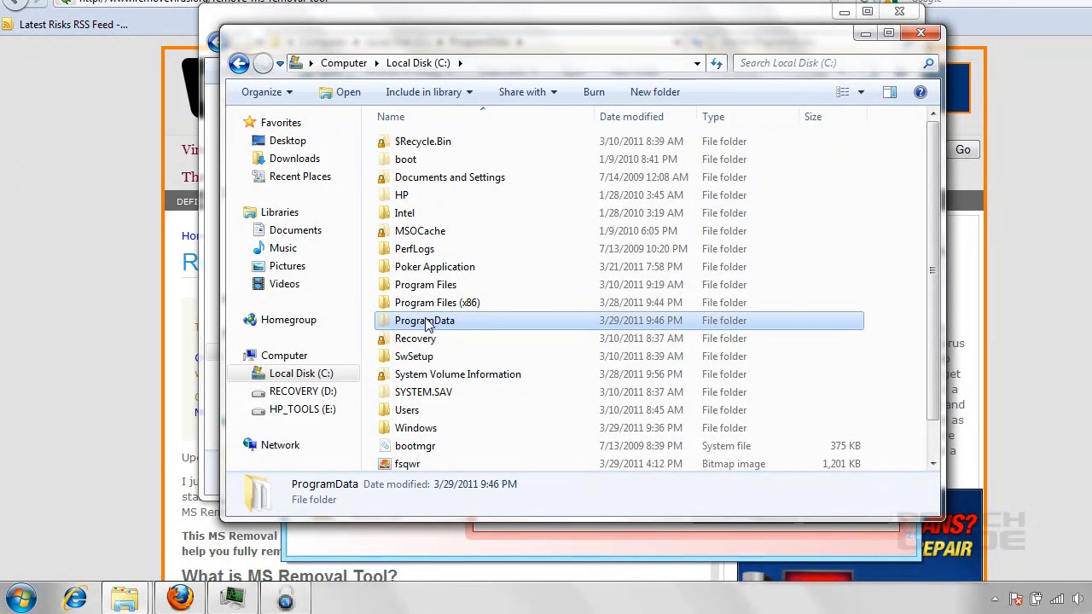
click(921, 32)
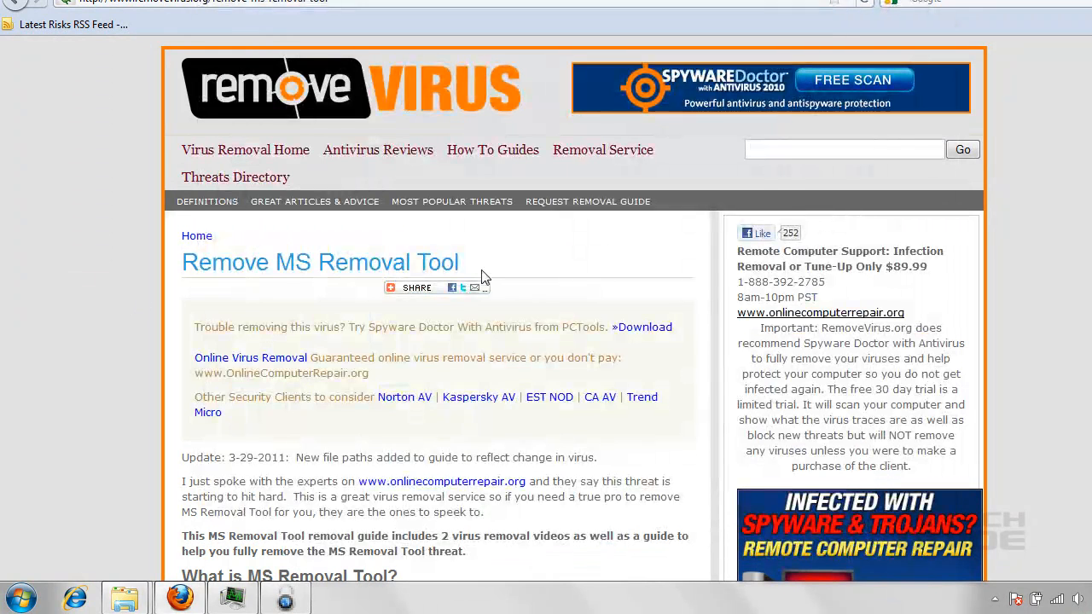
Step: Scroll the guide to its removal steps, then enter the ProgramData folder in Explorer
scroll(down, 3)
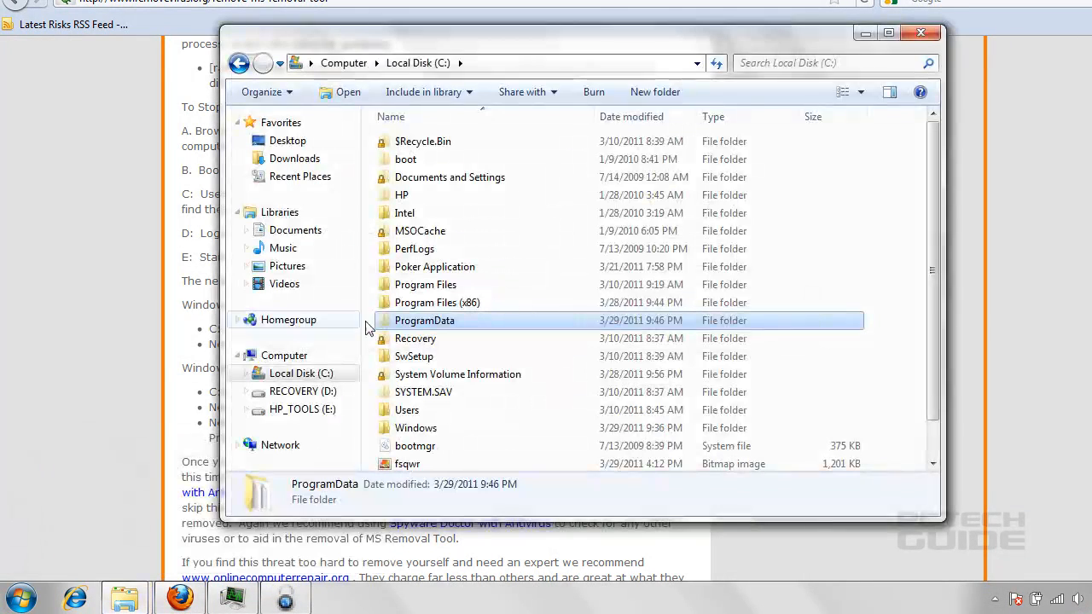
double_click(425, 320)
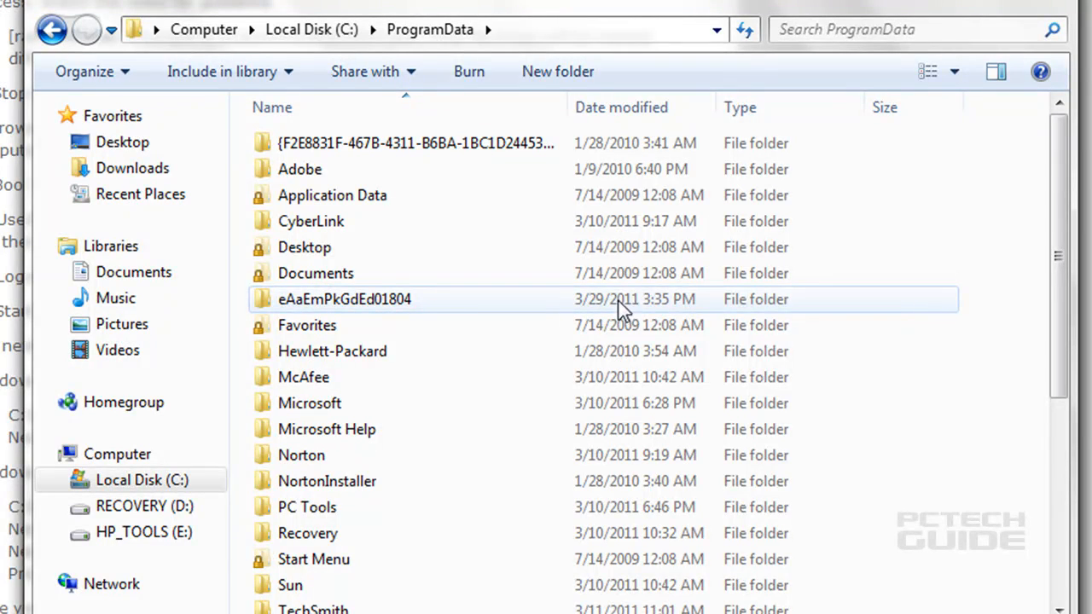
Step: Peek into Temp, return, then enter the eAaEmPkGdEd01804 folder and bring up actions for its application
click(344, 299)
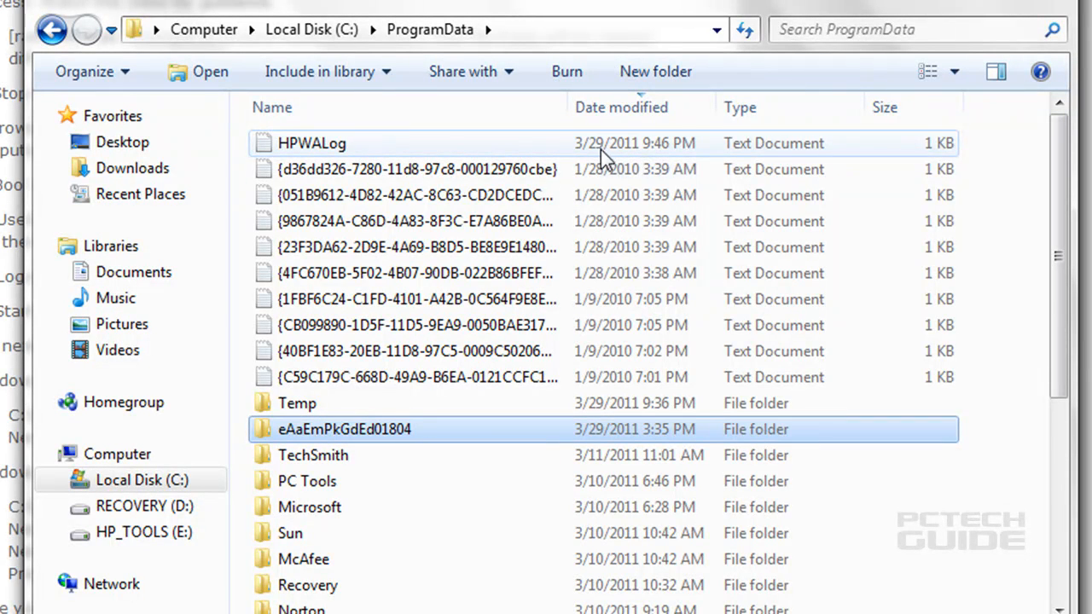
mouse_move(555, 425)
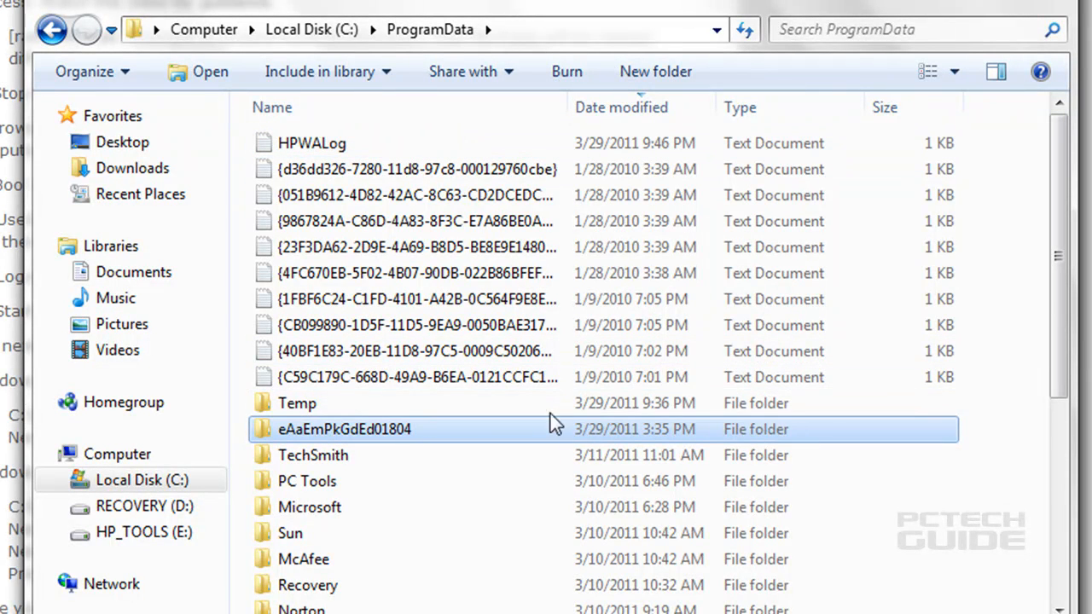
double_click(297, 403)
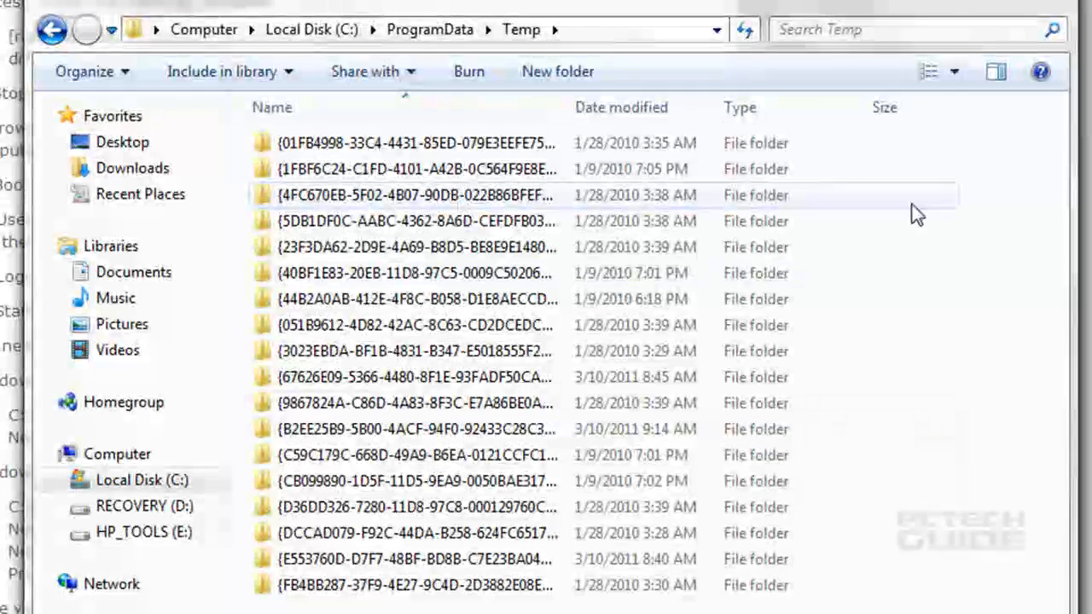
click(52, 29)
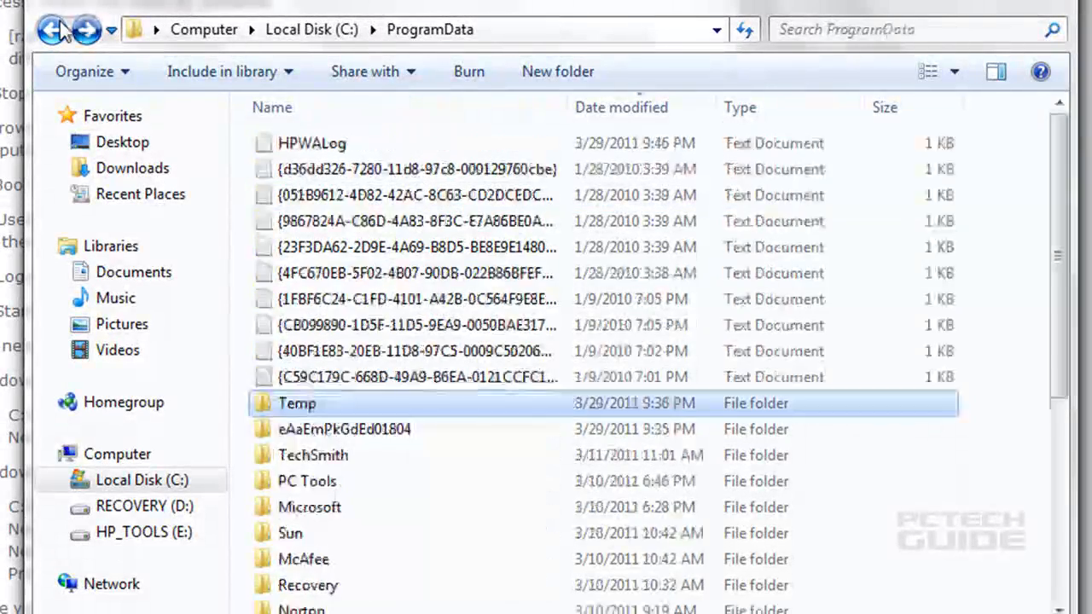
click(345, 429)
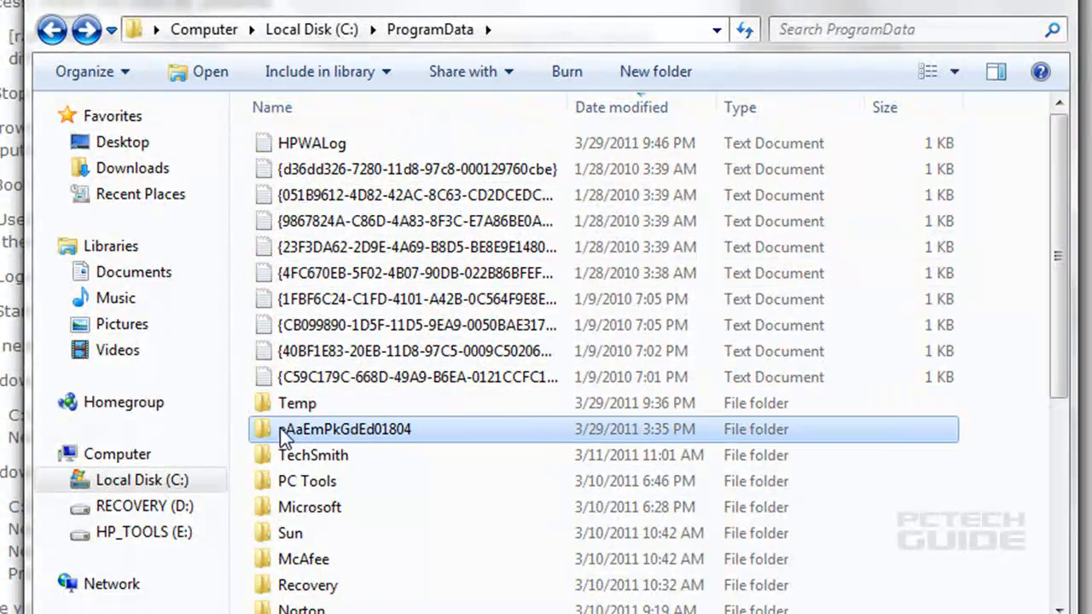
double_click(345, 428)
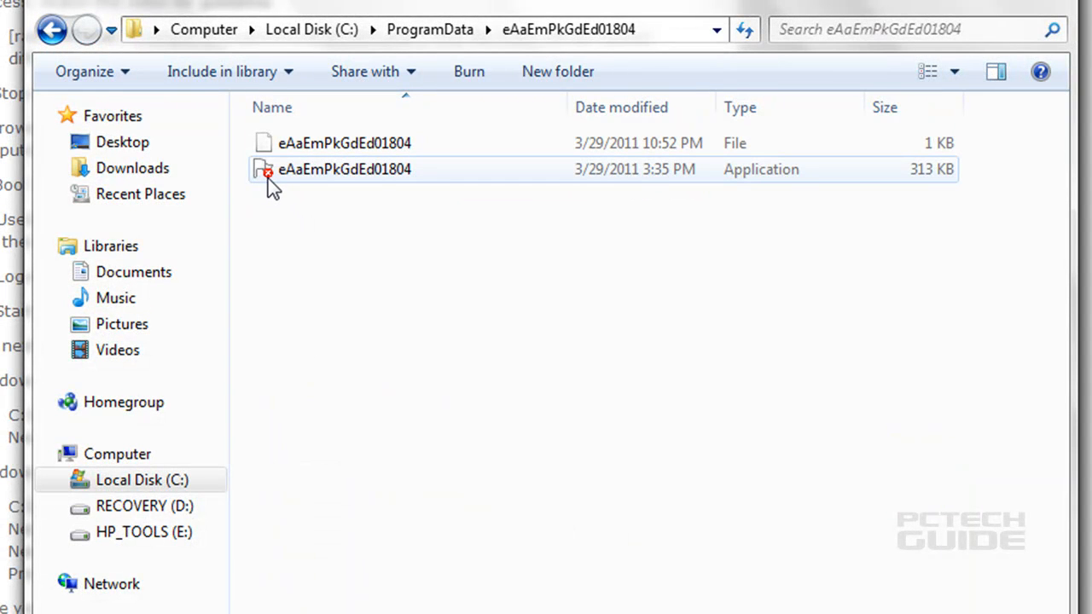
mouse_move(273, 175)
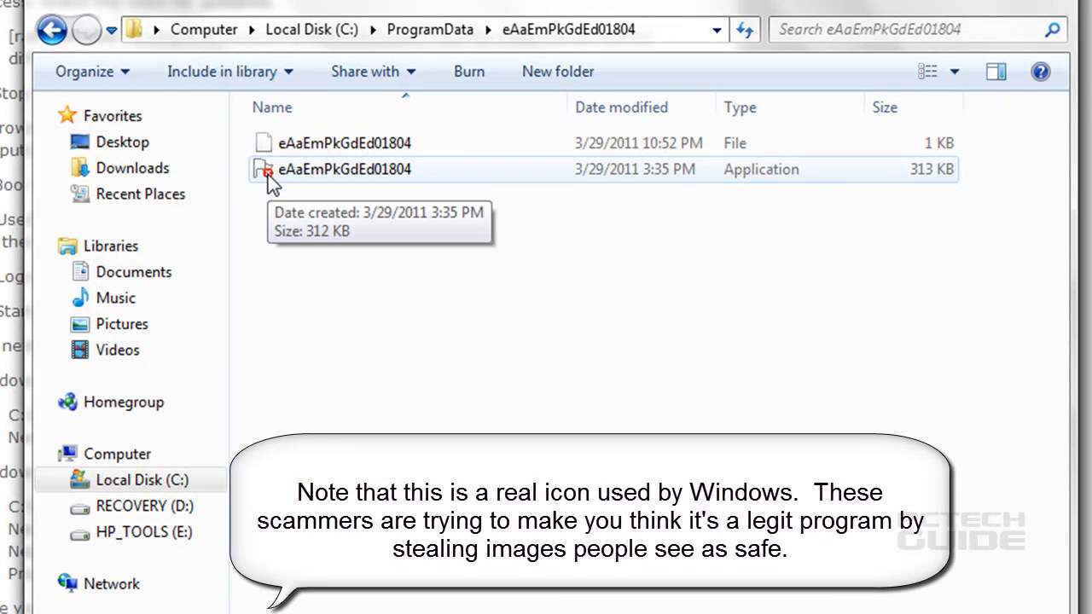
right_click(346, 169)
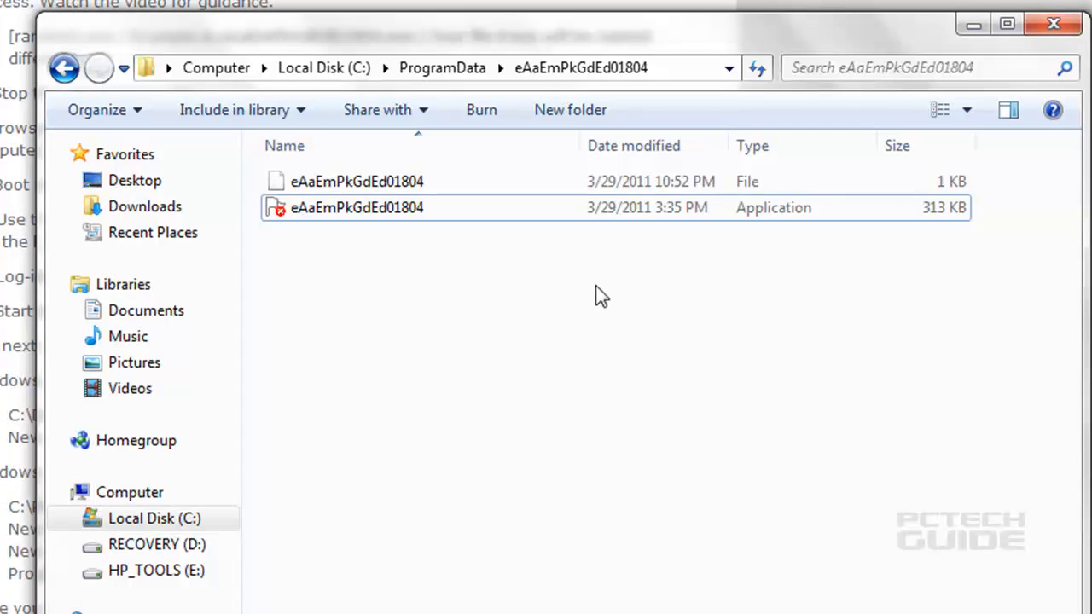
Step: Rename the two malware files to aSWETRYU and sdghfgh
right_click(357, 207)
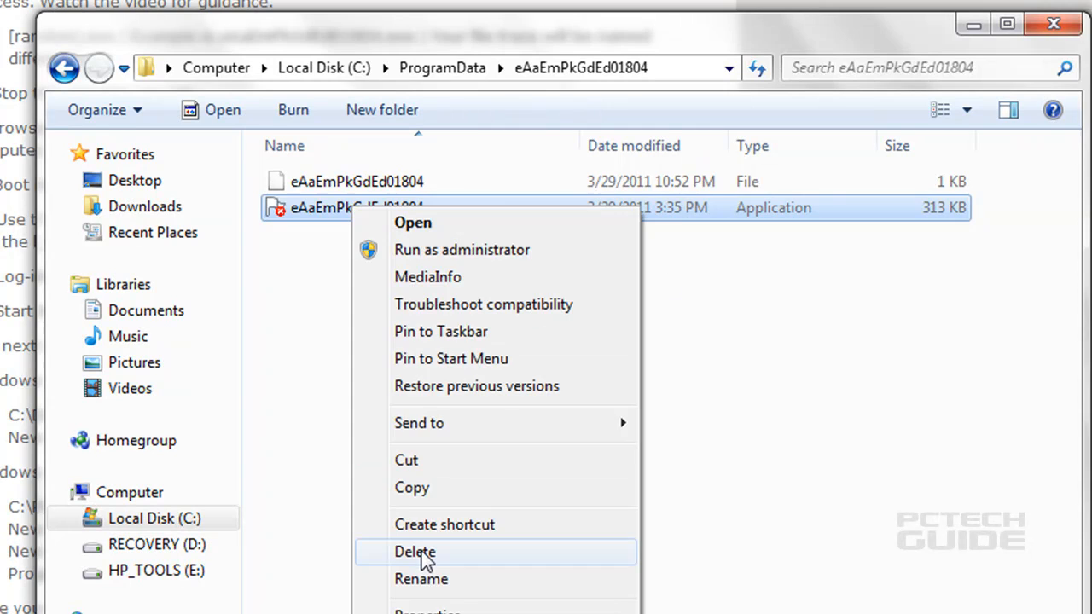
click(416, 553)
text(aSWETRYU)
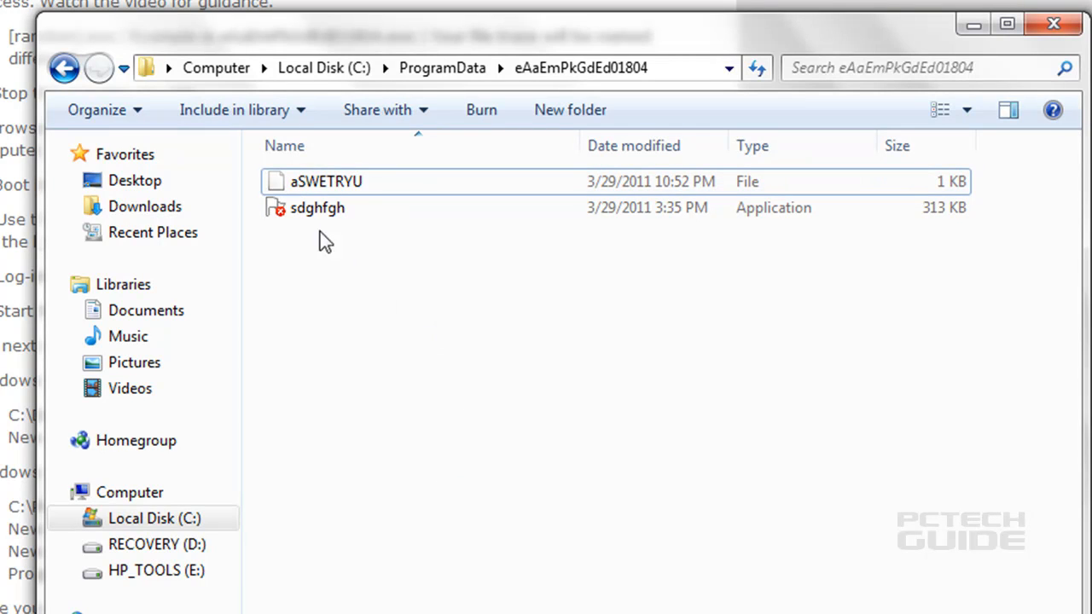
mouse_move(309, 220)
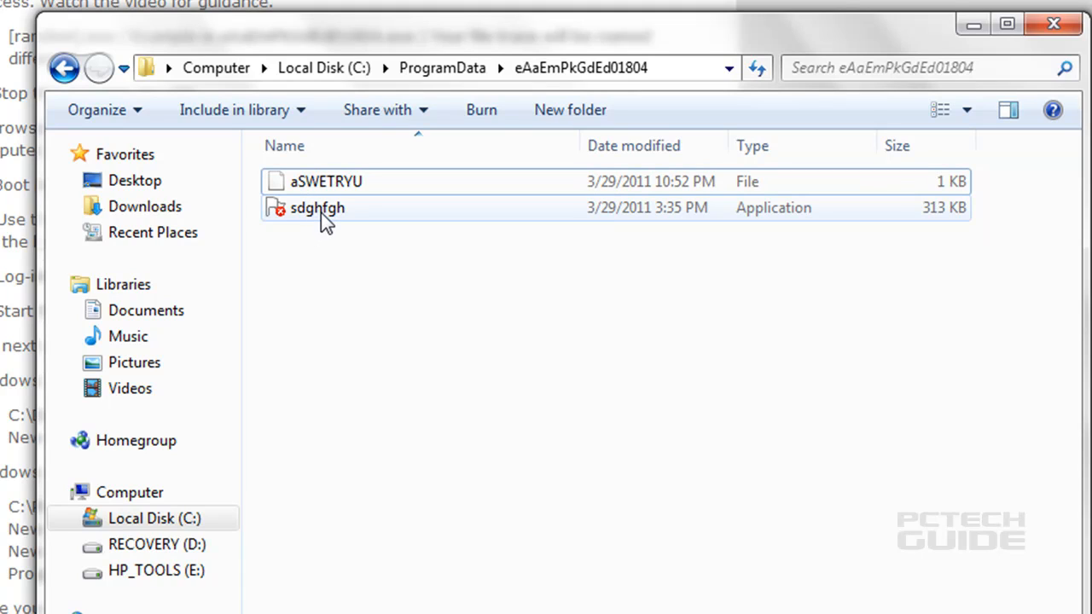
mouse_move(340, 203)
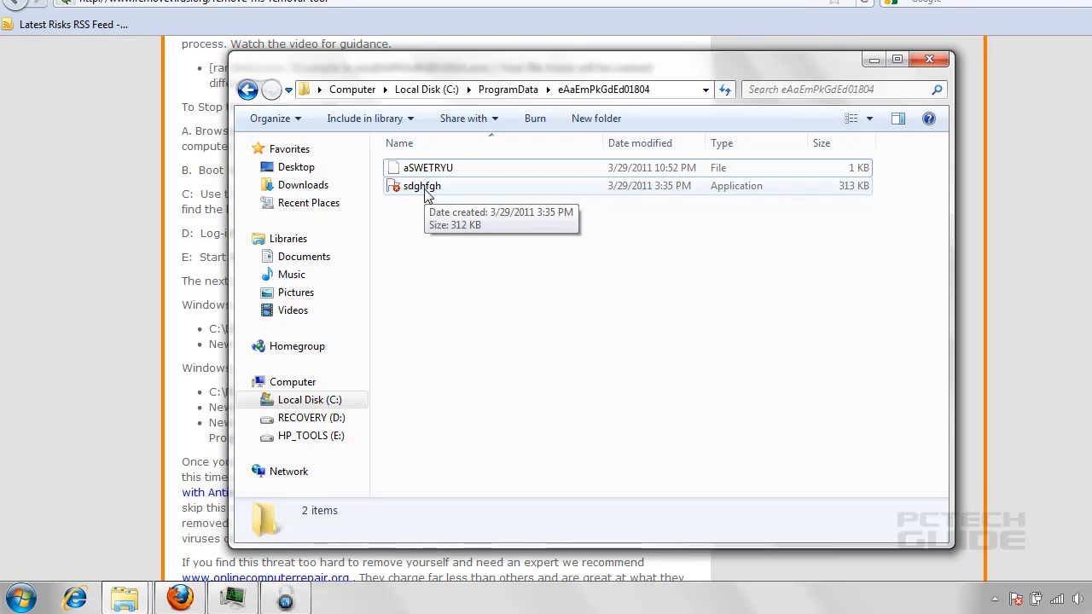
mouse_move(512, 283)
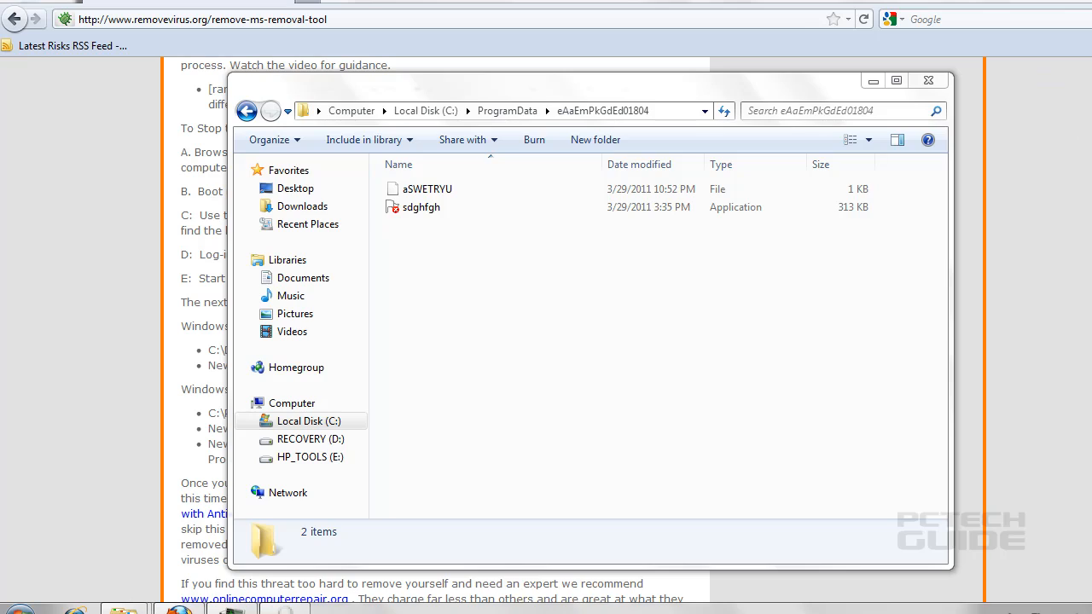
Step: Bring the removevirus.org guide forward and scroll to its top threat description
click(929, 80)
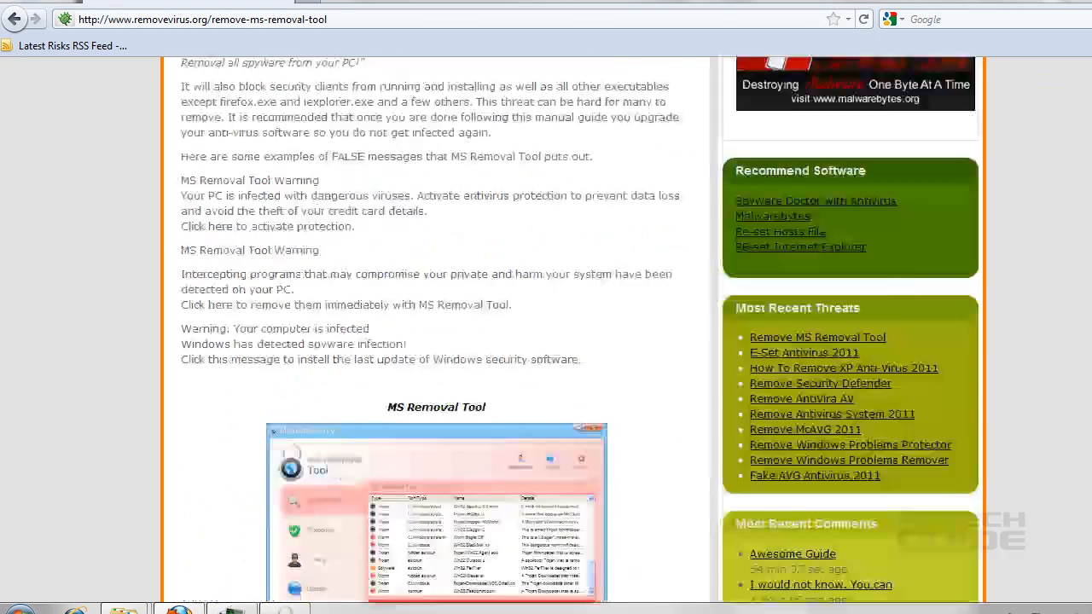
scroll(up, 3)
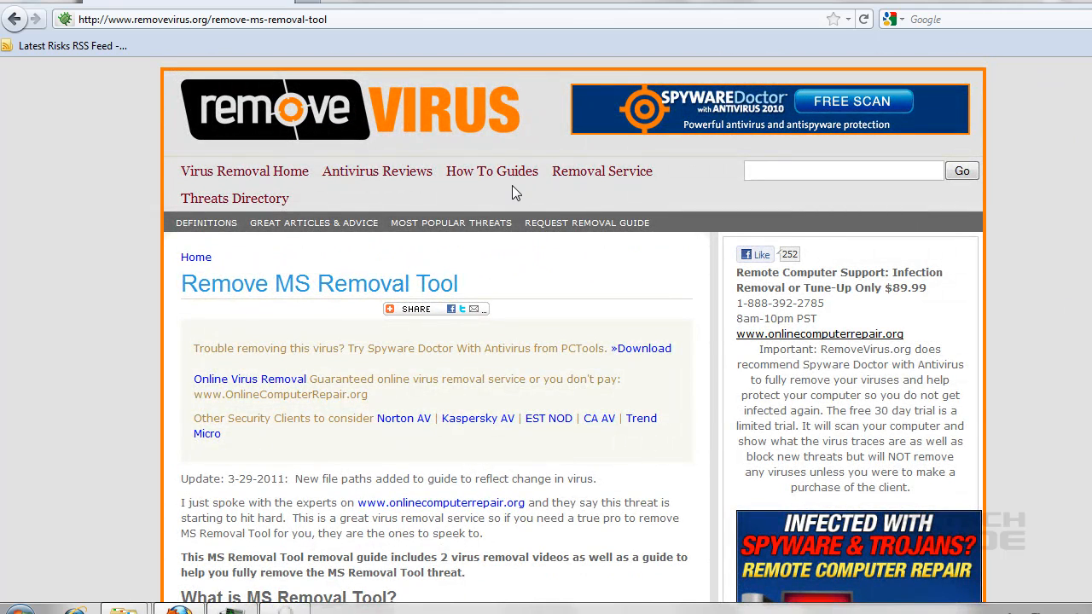
mouse_move(491, 171)
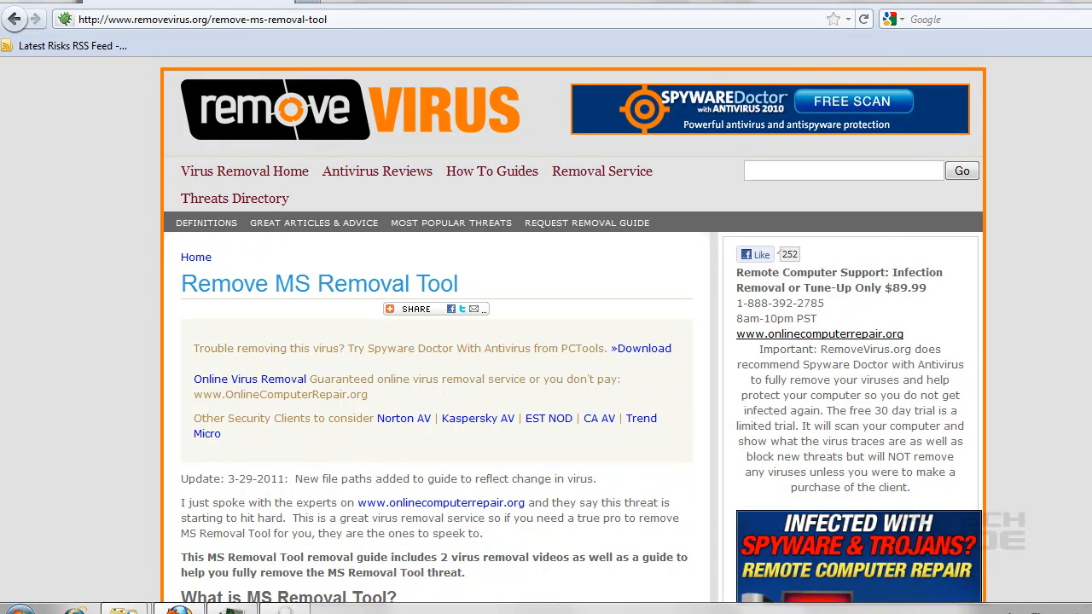
scroll(down, 3)
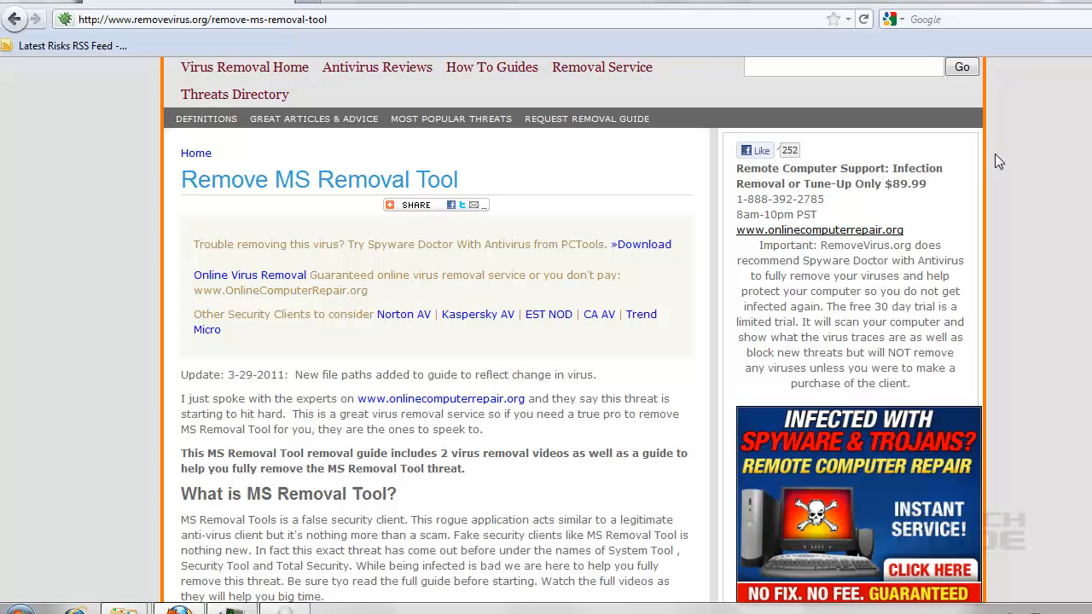
mouse_move(440, 398)
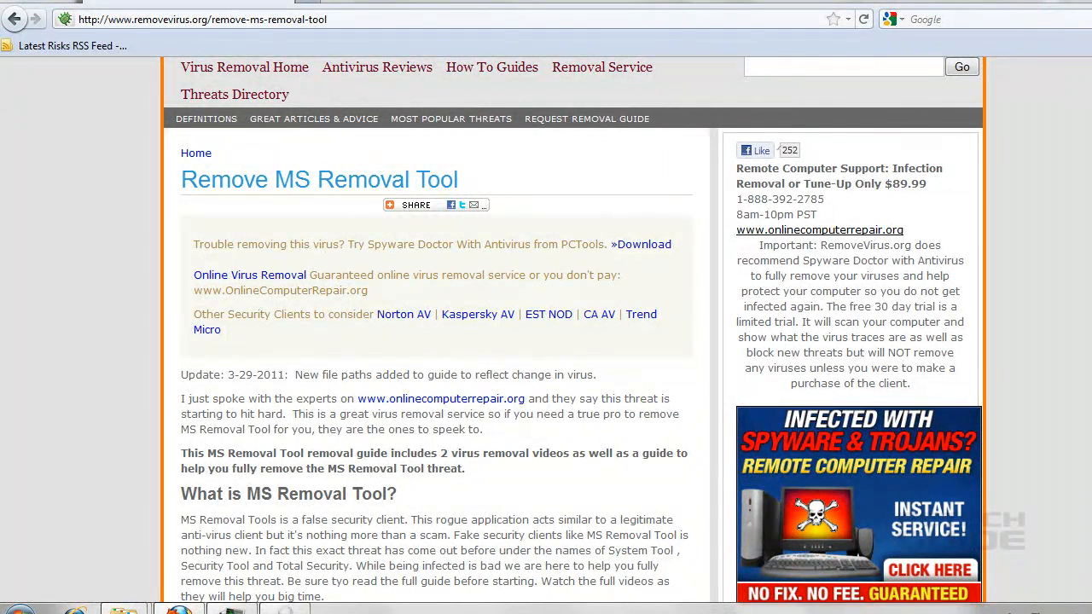
Step: Scroll down through the guide's removal steps before returning to the Explorer folder
scroll(down, 3)
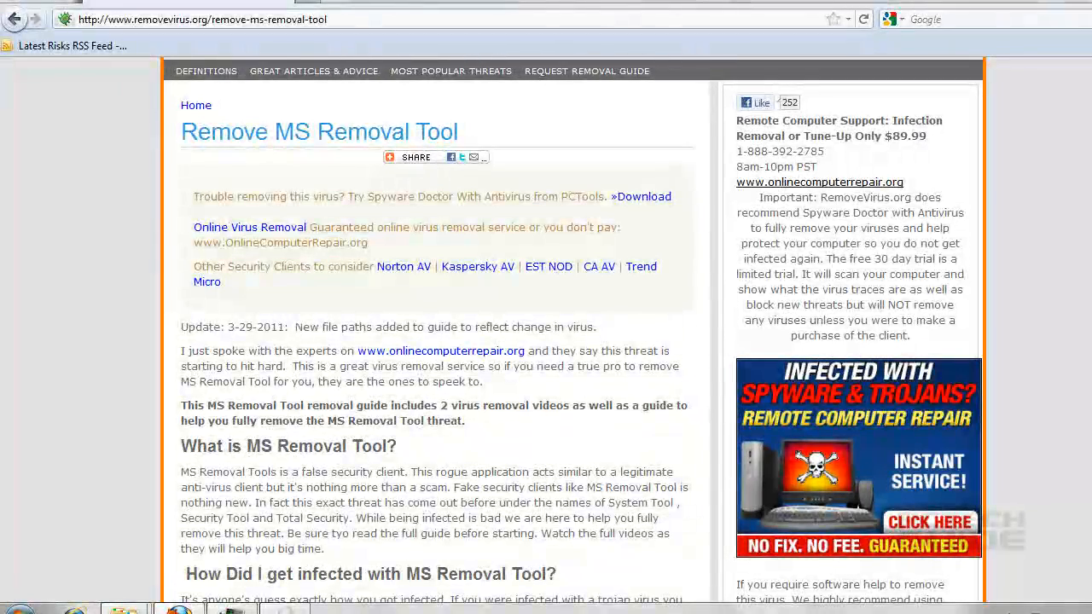
scroll(down, 3)
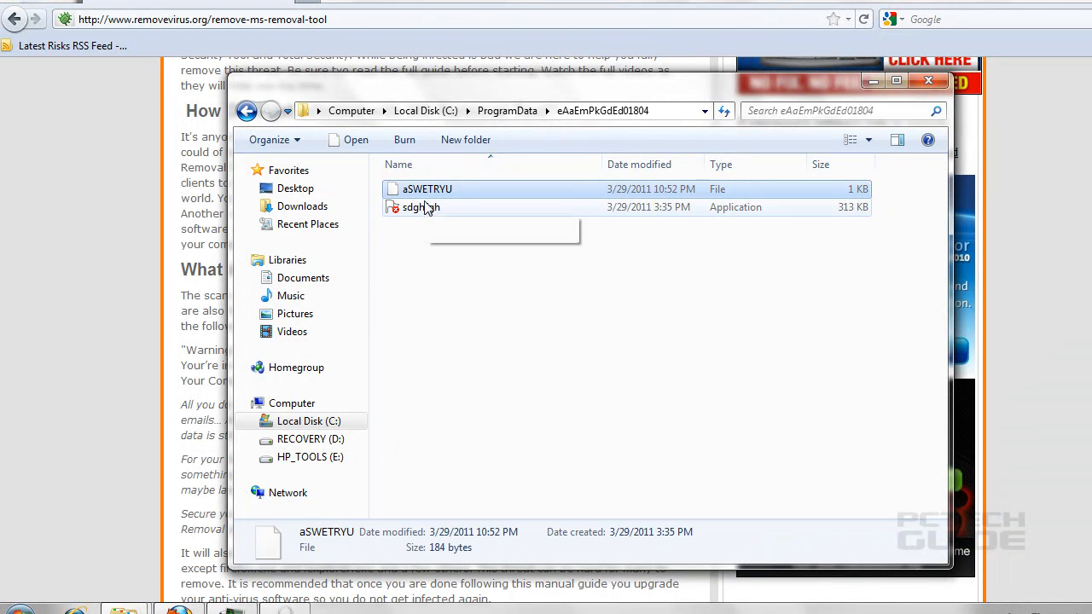
Step: Delete the selected renamed files, confirming the move to the Recycle Bin
right_click(418, 207)
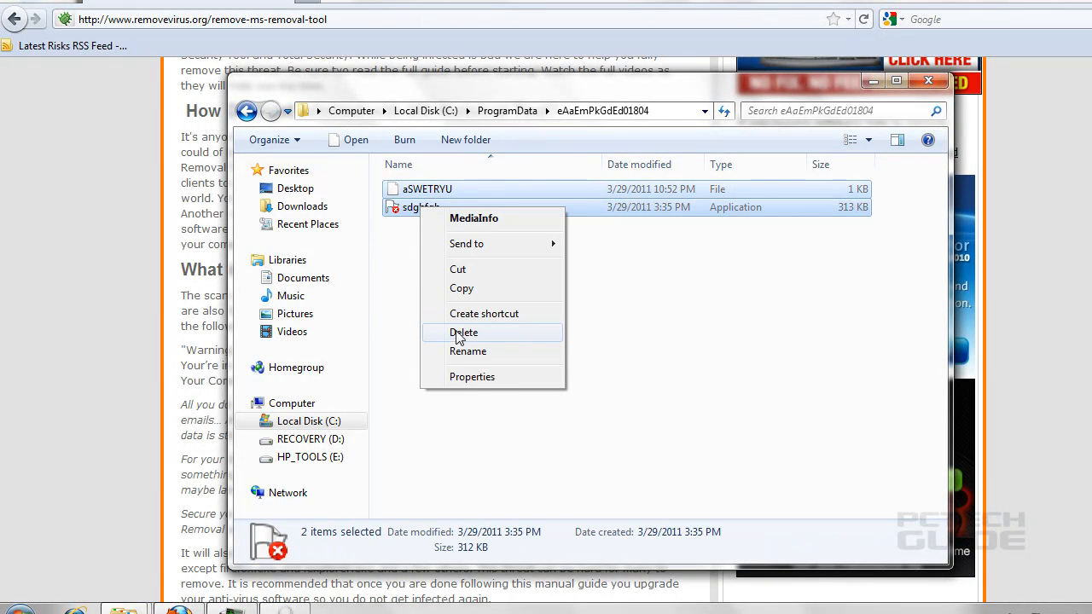
click(464, 333)
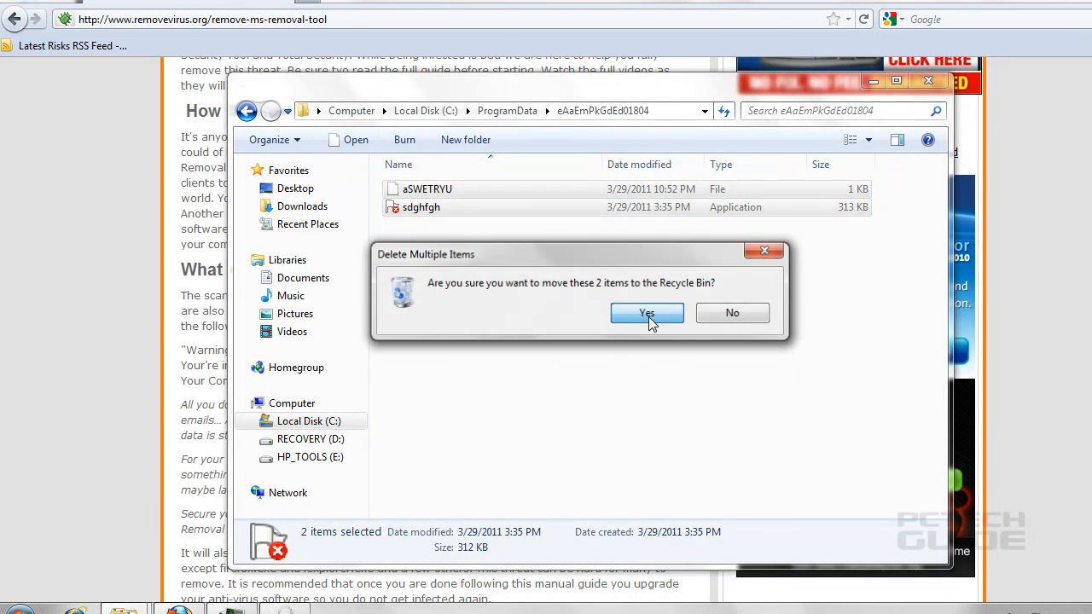
click(647, 312)
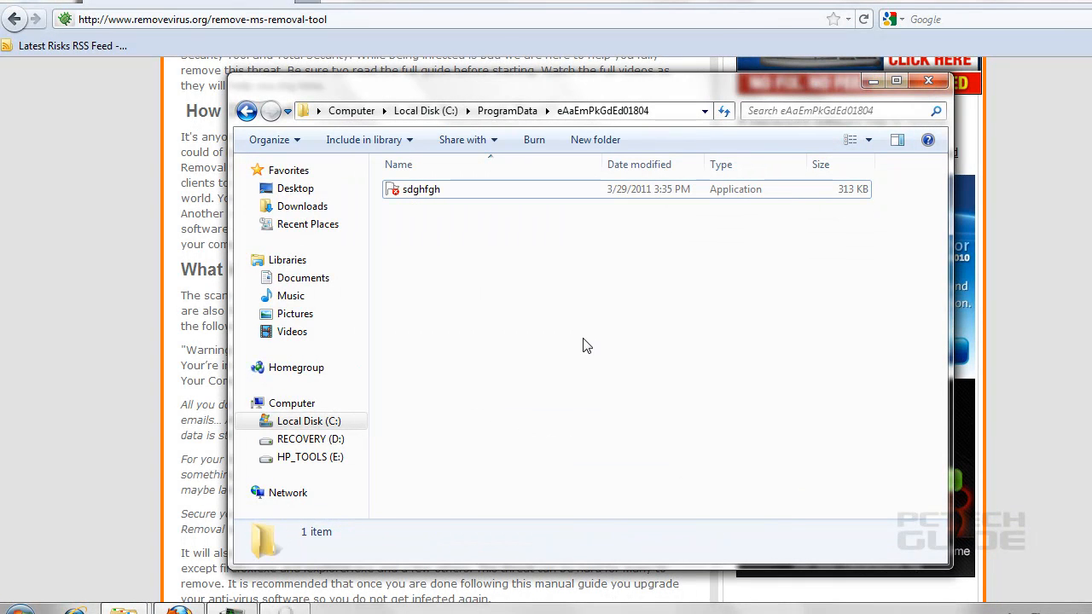
mouse_move(598, 274)
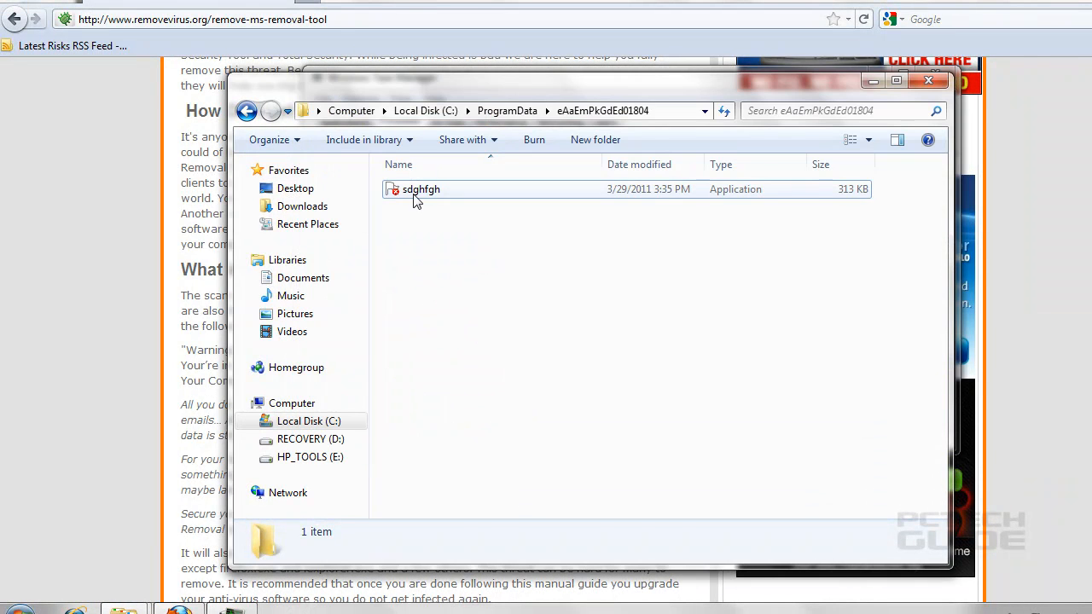
Step: Delete the remaining sdghfgh application, leaving the folder empty, and return to Firefox
right_click(420, 189)
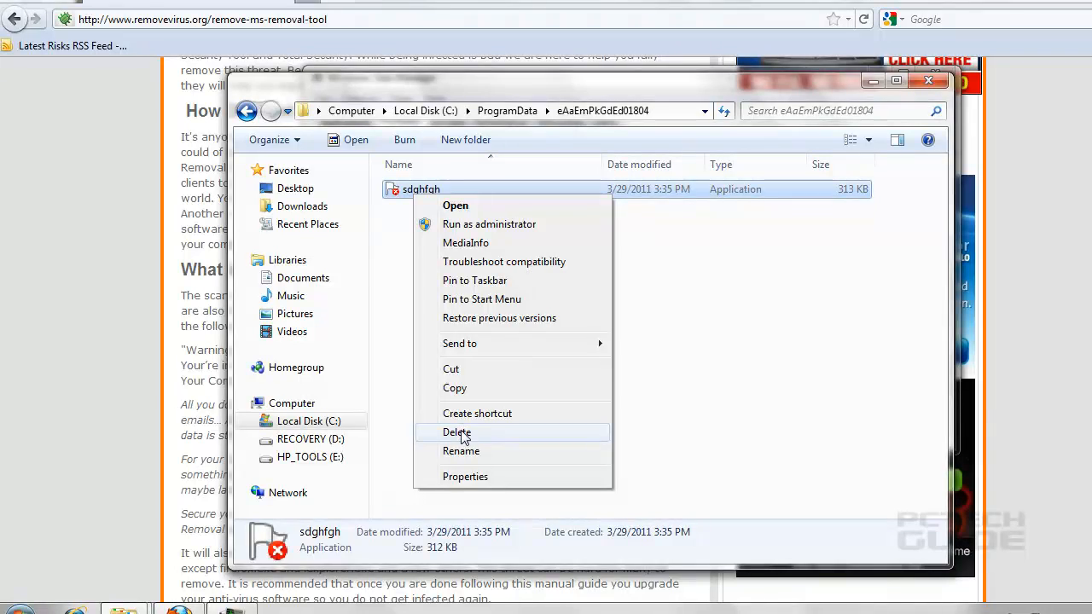
click(456, 432)
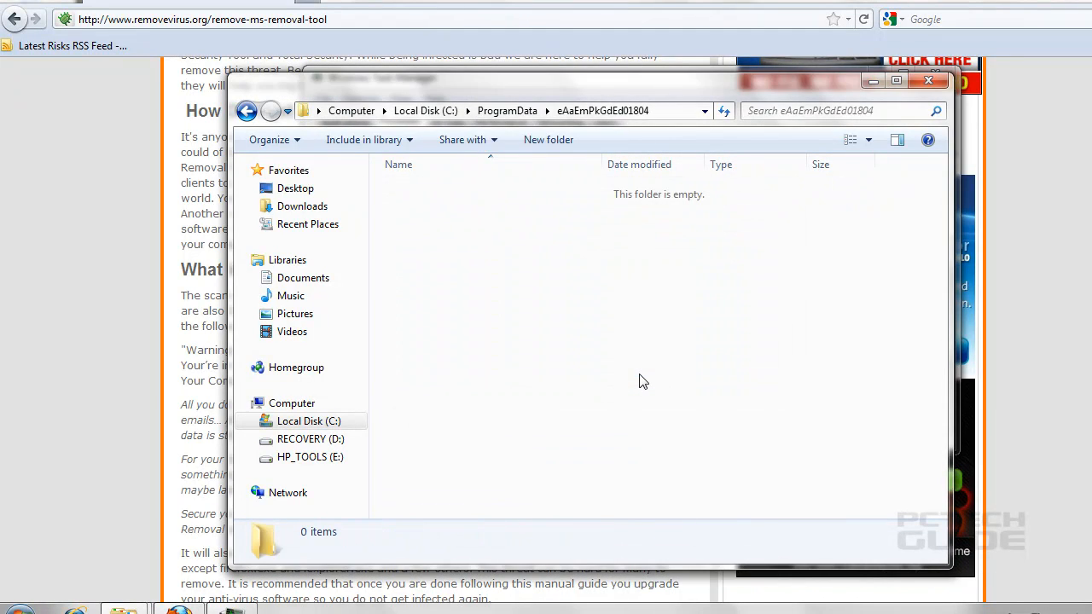
click(927, 80)
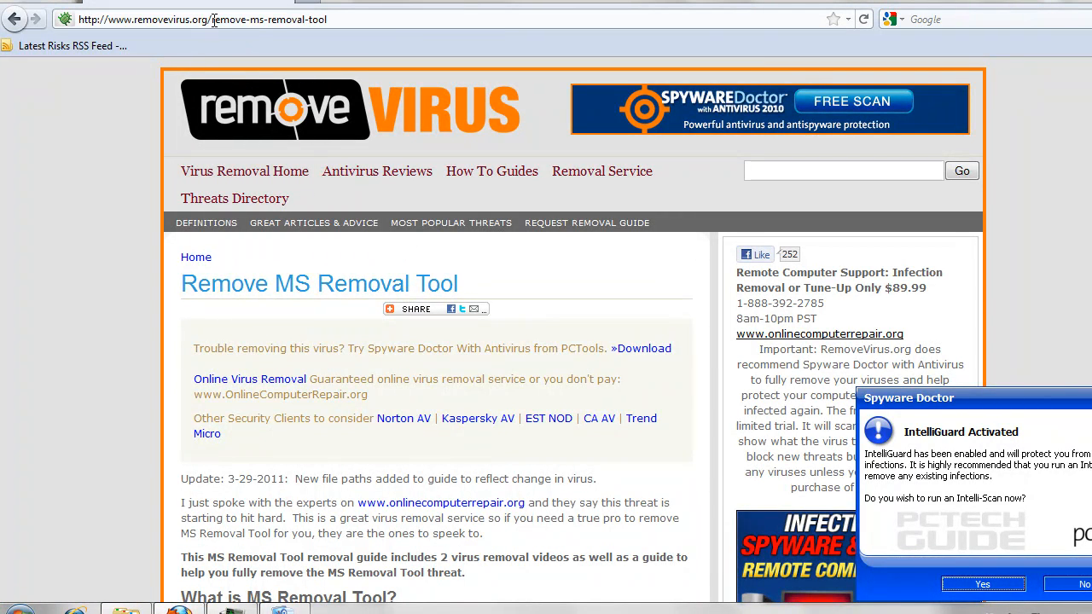
double_click(224, 18)
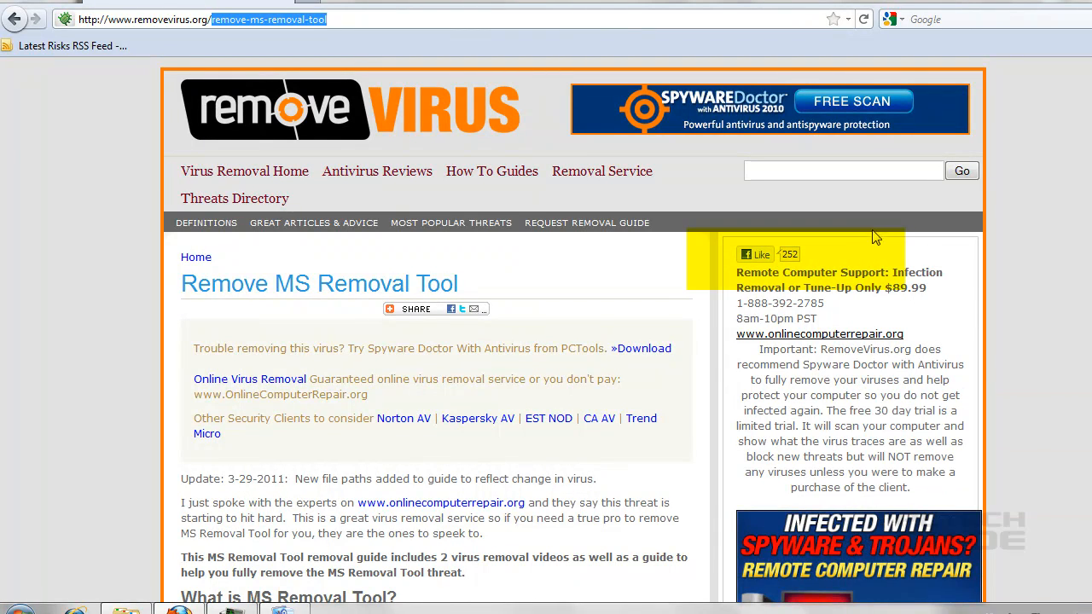
mouse_move(890, 313)
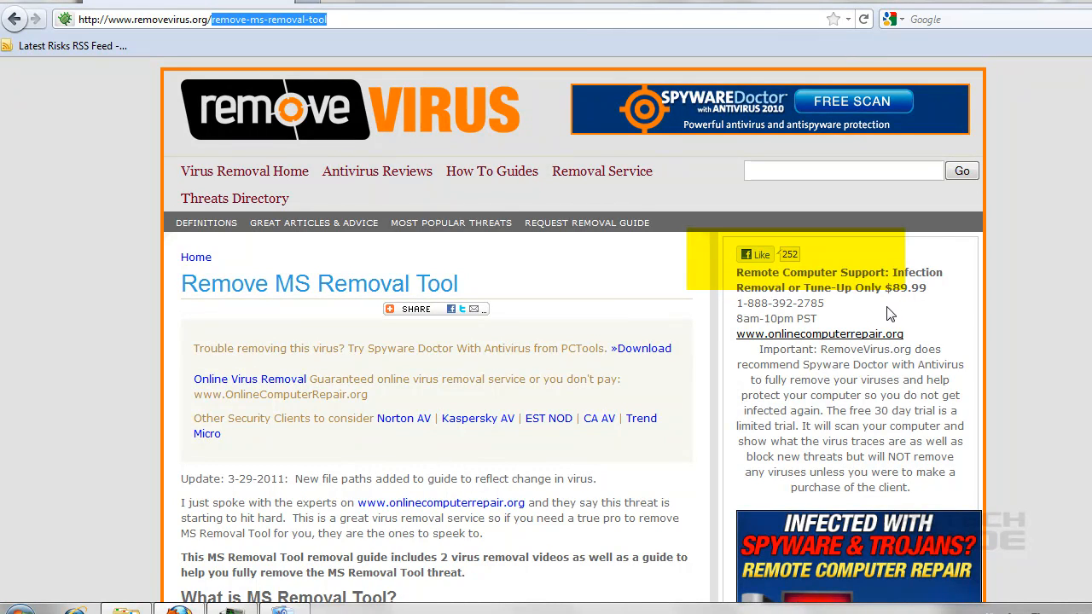